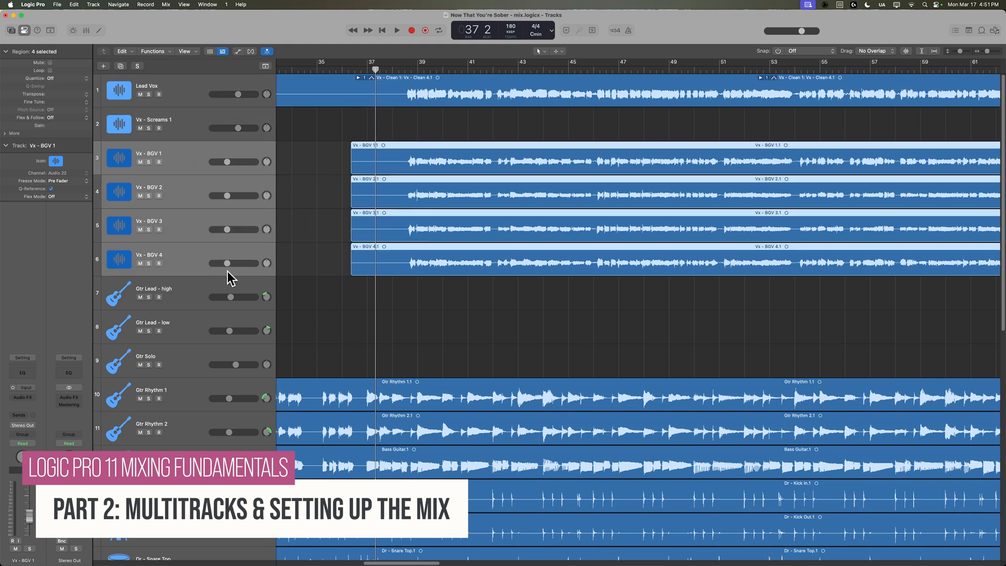
Step: Create a new empty project so the Create New Track dialog appears
left_click(396, 31)
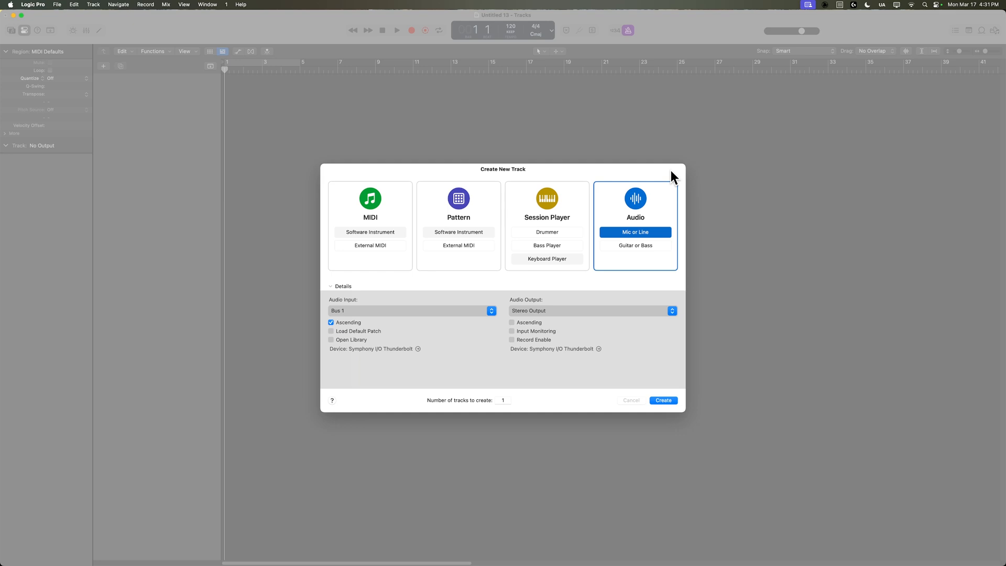
Step: Create one Mic or Line audio track, Audio 1
left_click(662, 400)
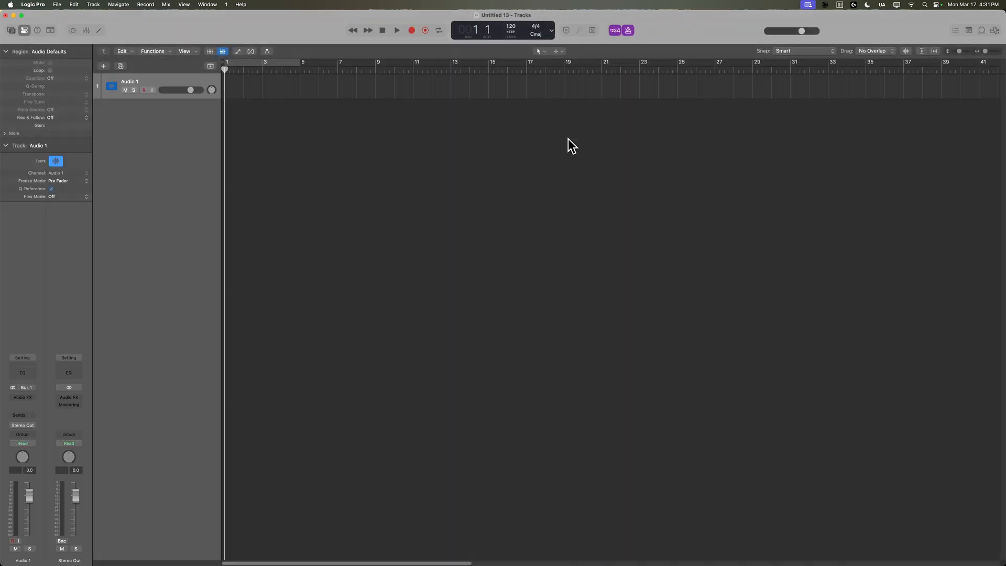
left_click(25, 387)
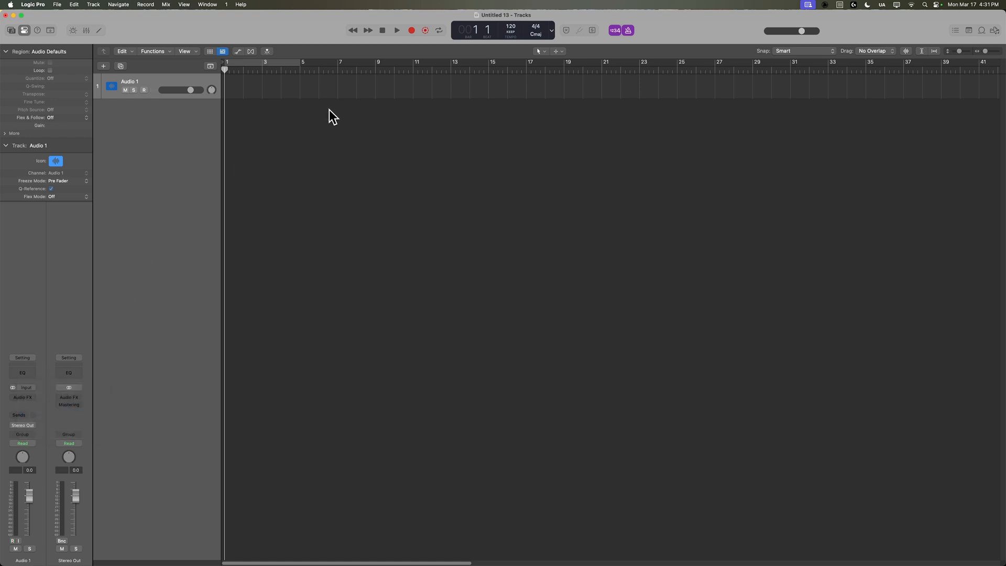
mouse_move(354, 240)
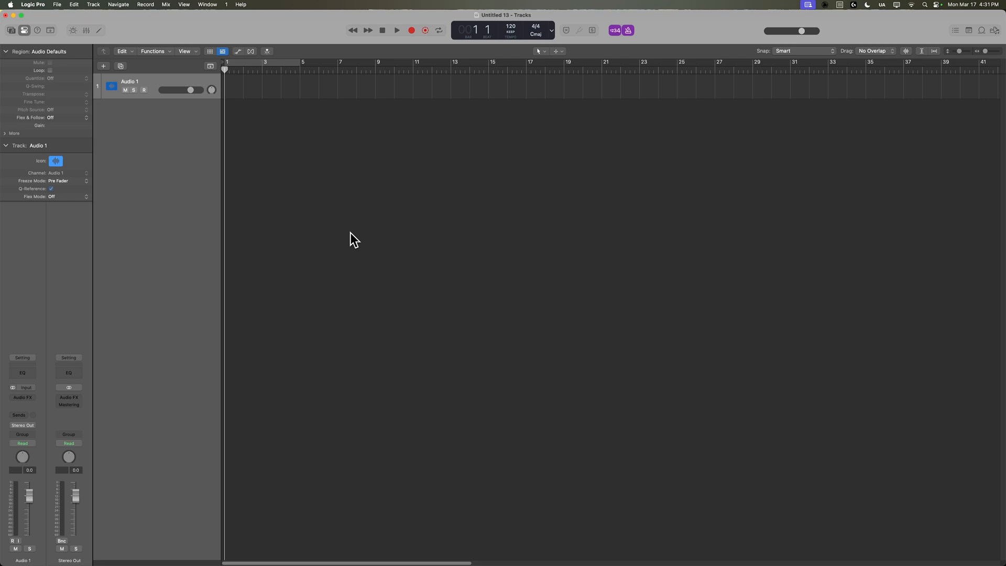
mouse_move(92, 18)
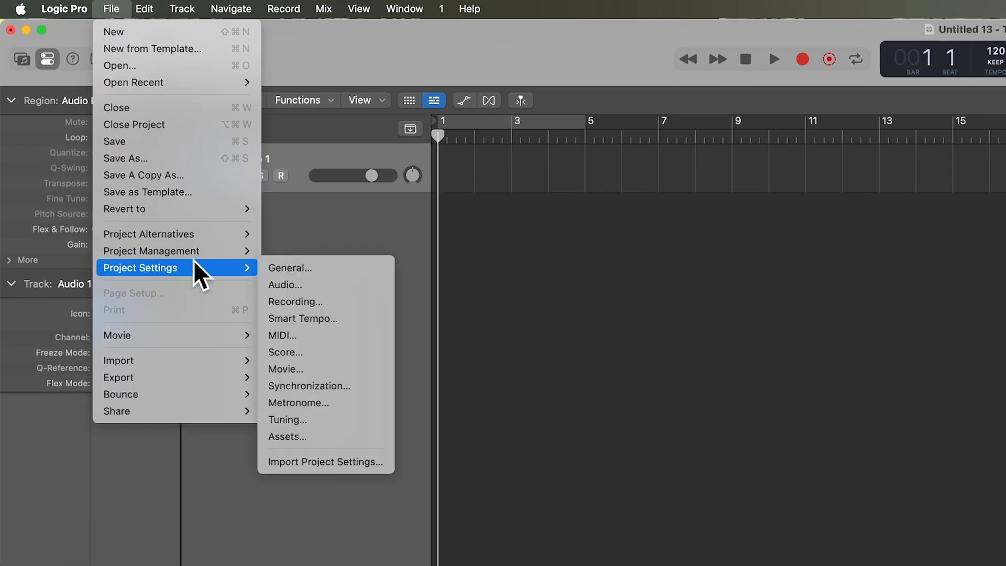
mouse_move(218, 276)
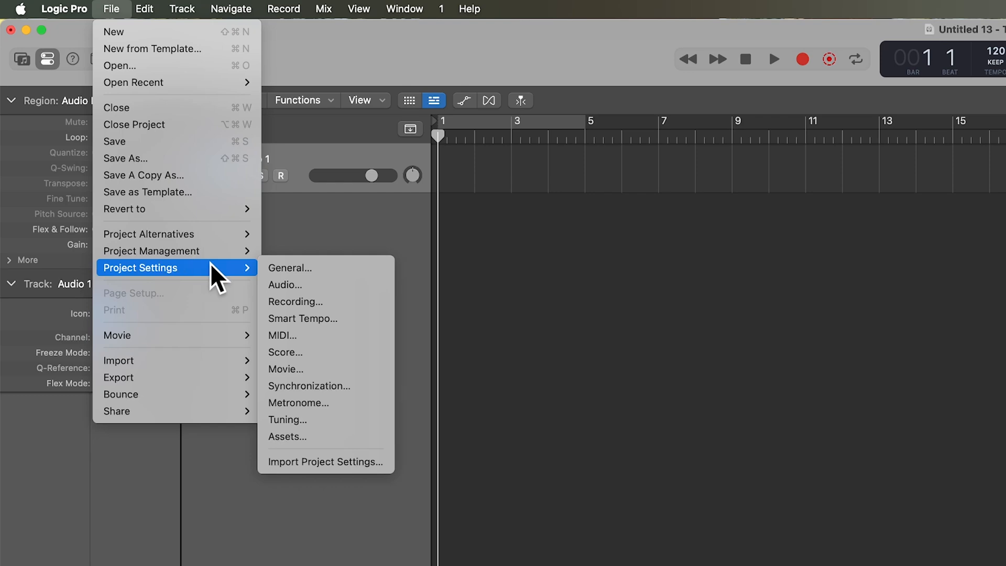
left_click(285, 285)
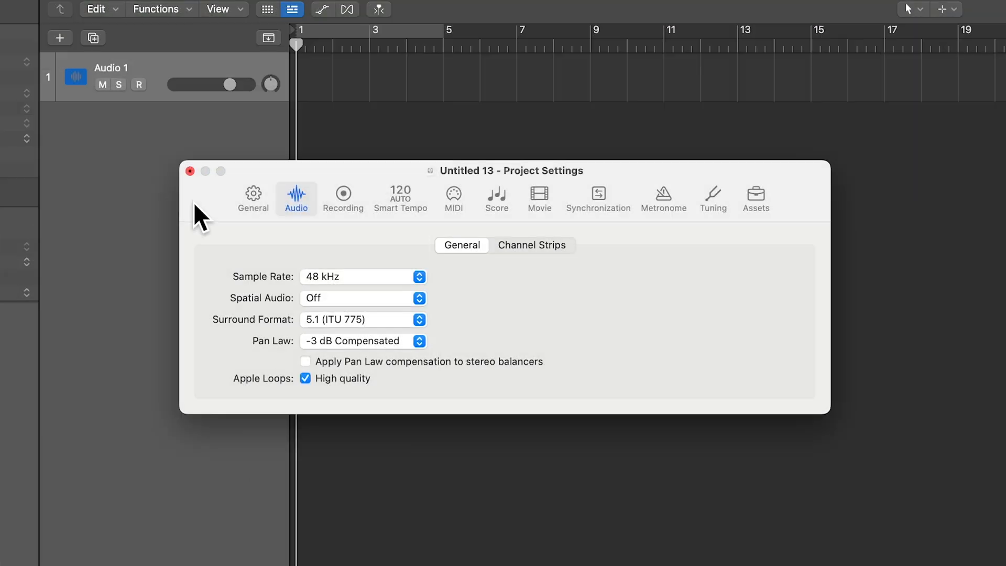
mouse_move(477, 292)
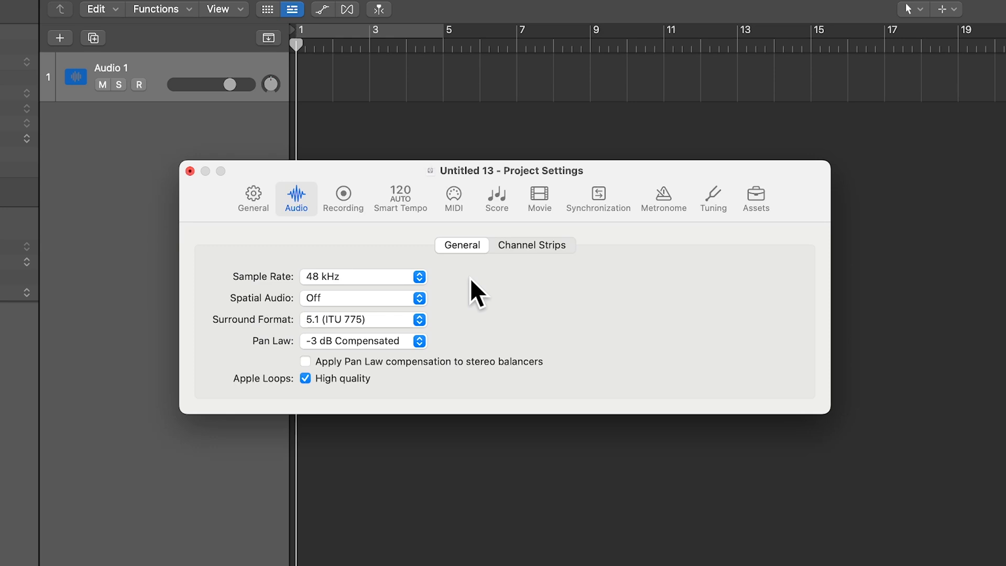
left_click(362, 276)
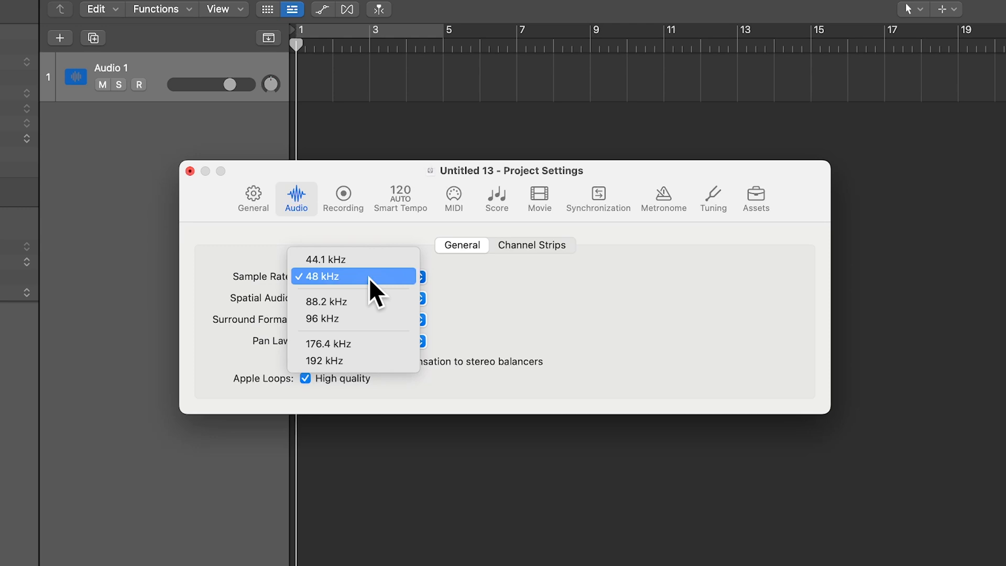
left_click(57, 4)
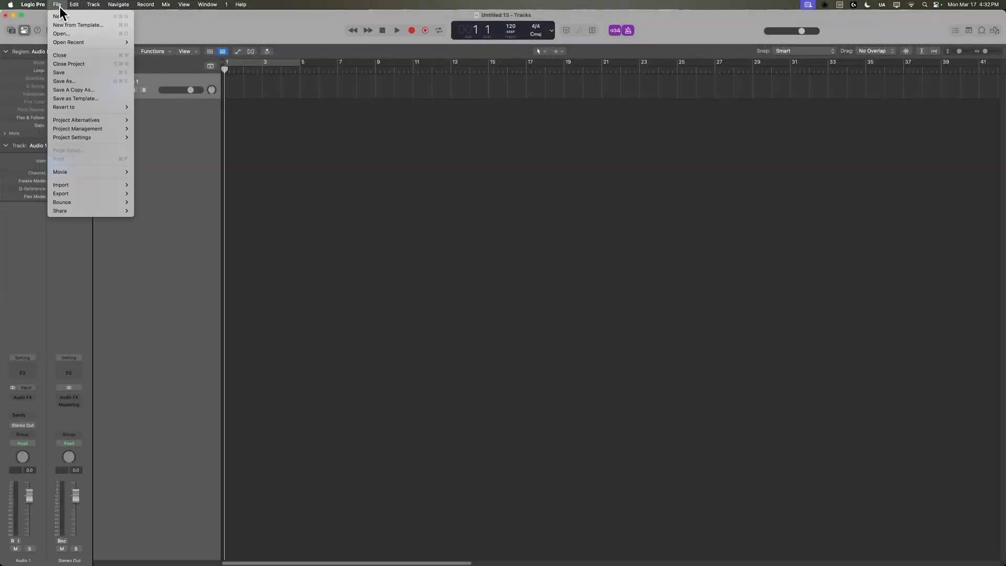
mouse_move(63, 81)
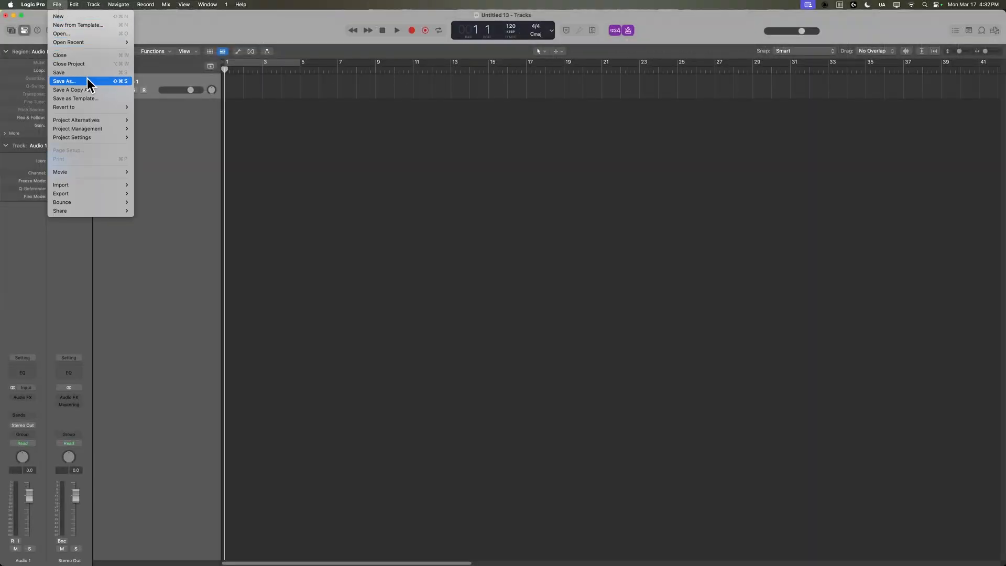
Step: Open Save As, organize as a folder, and leave audio files uncopied
left_click(64, 81)
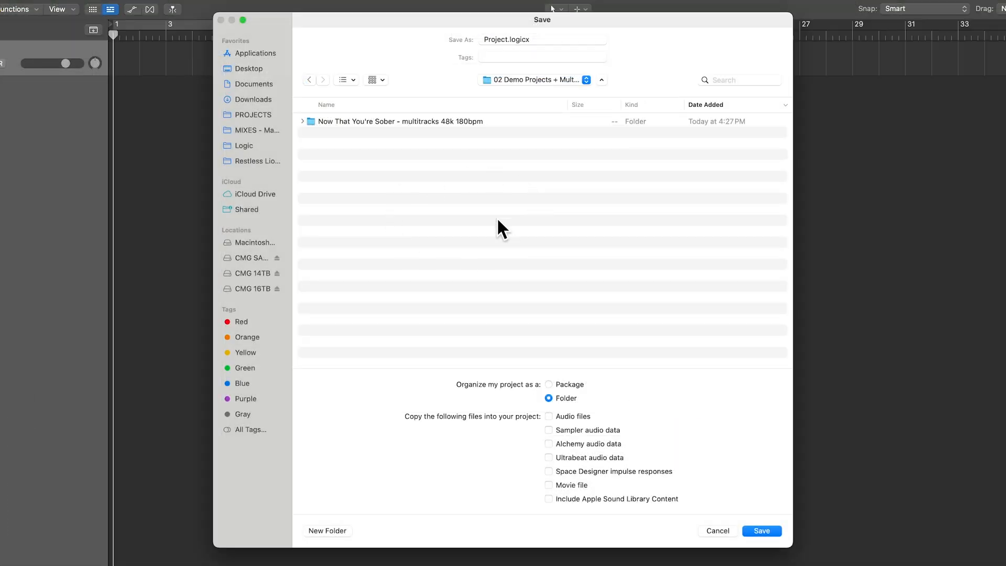
mouse_move(477, 163)
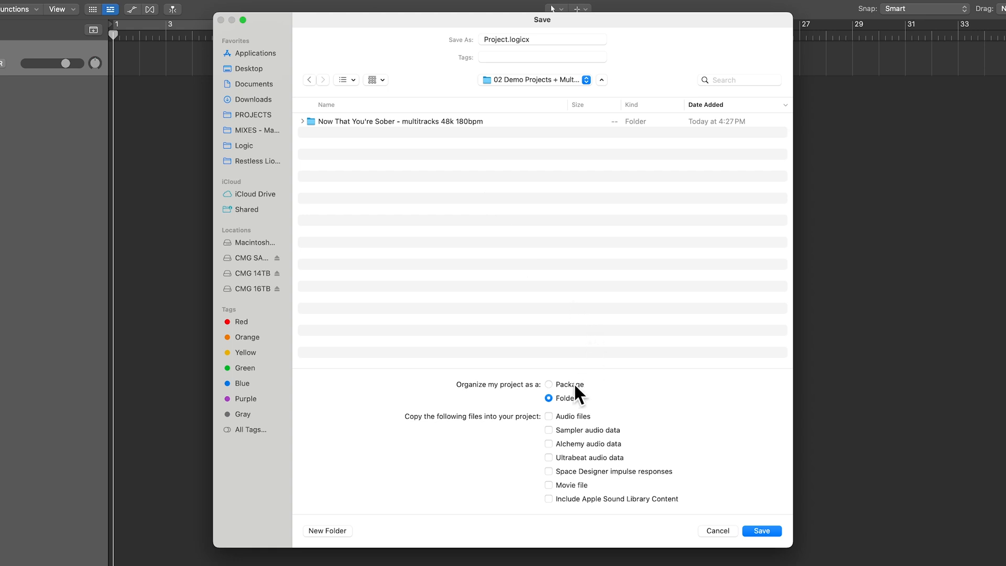
mouse_move(587, 405)
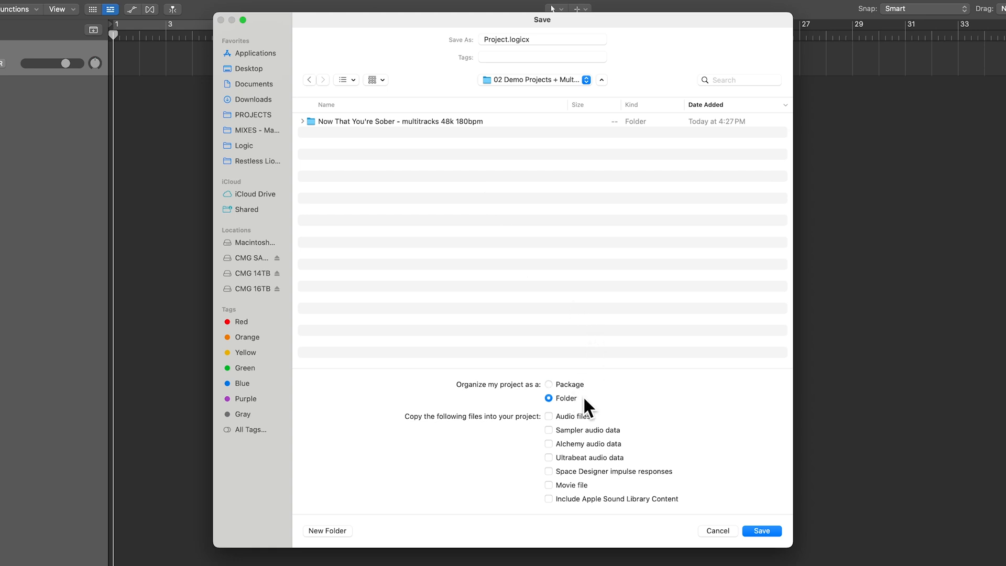
mouse_move(620, 409)
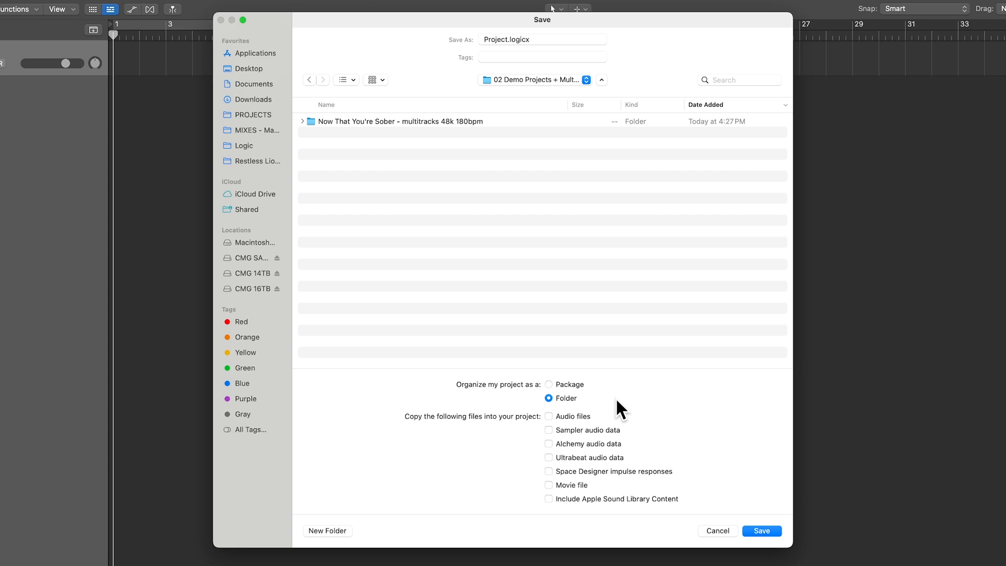
left_click(549, 384)
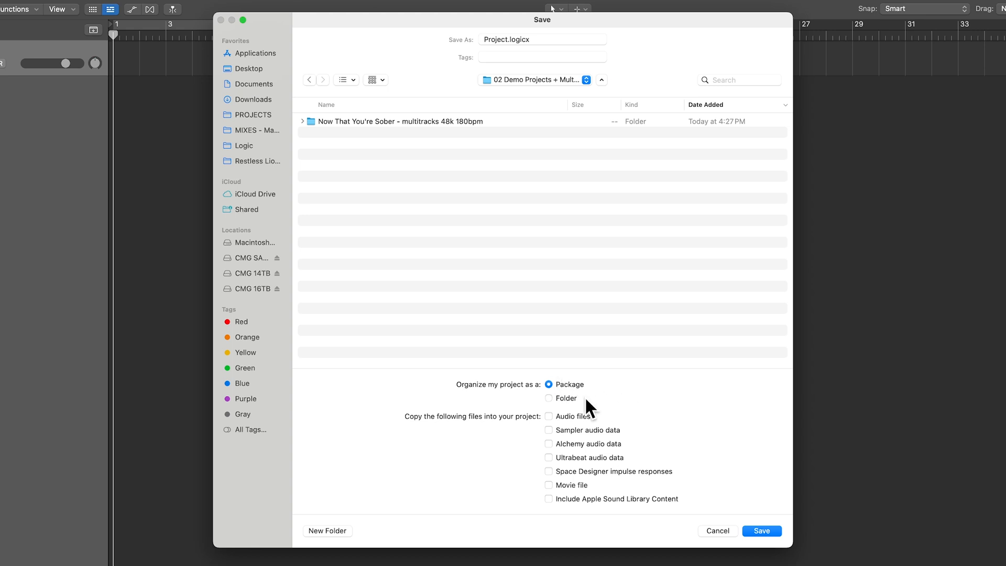
left_click(549, 397)
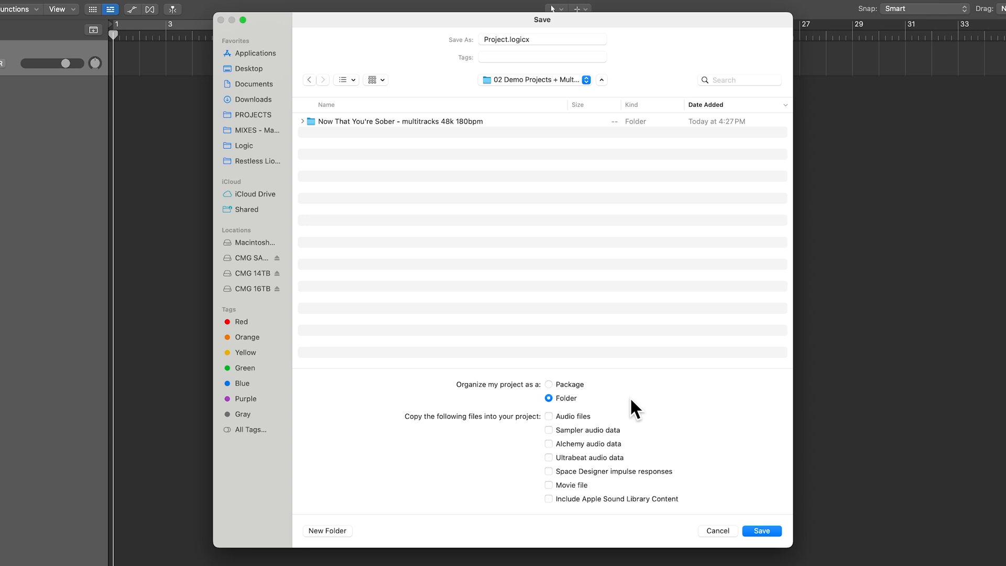
left_click(549, 416)
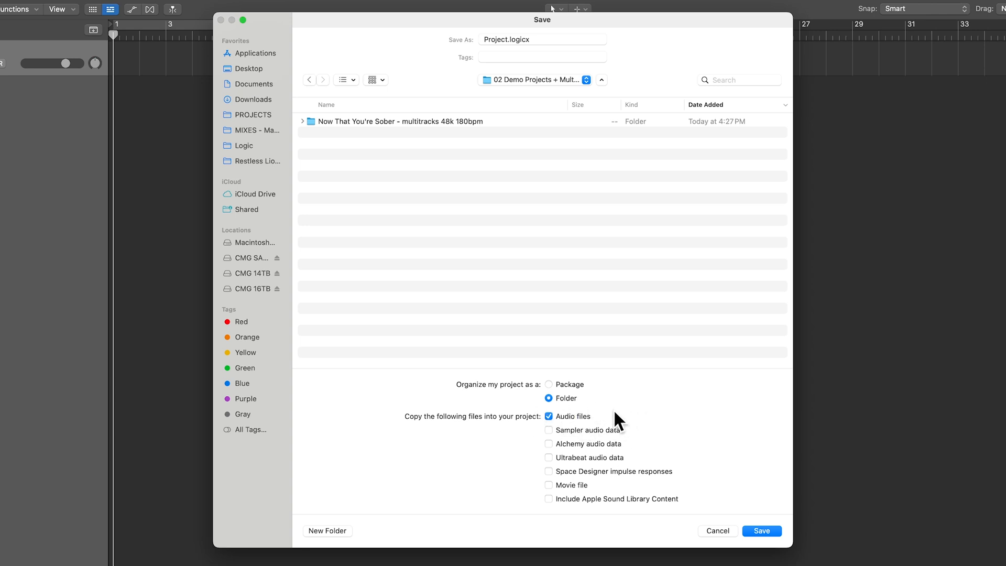
left_click(548, 415)
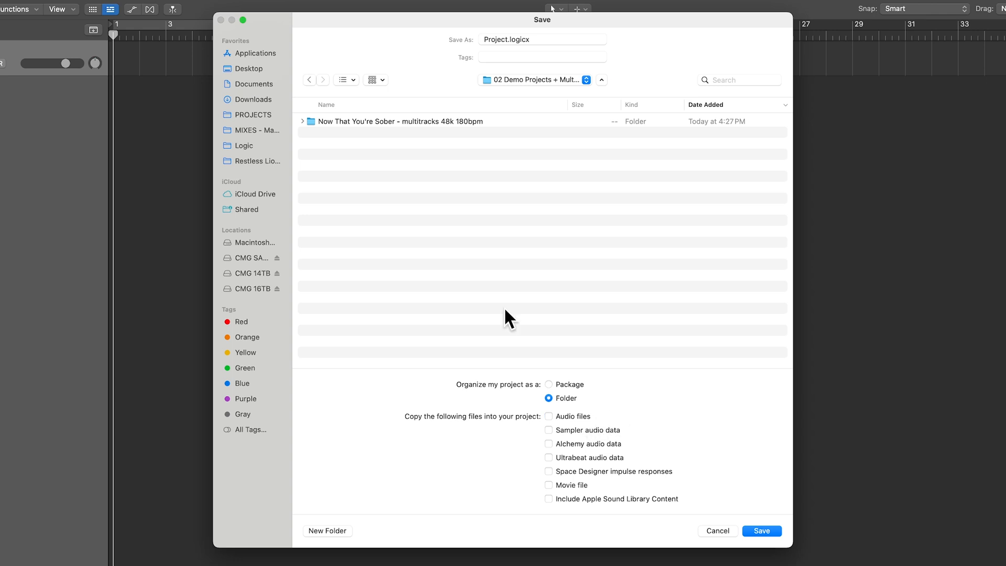
mouse_move(409, 157)
type("Now That You're Sober")
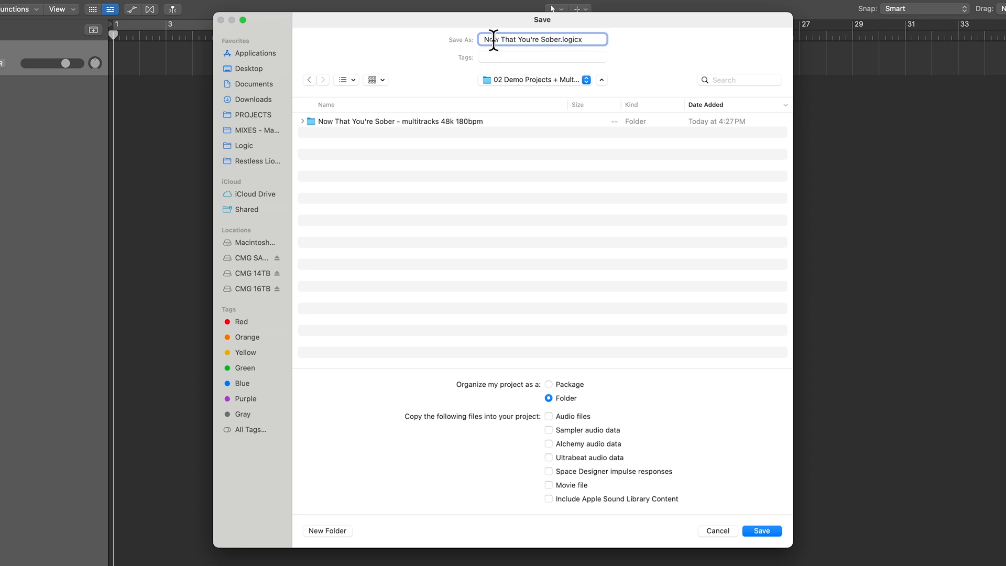
Step: Name the project 'Now That You're Sober - mix' and save it
type("- mix")
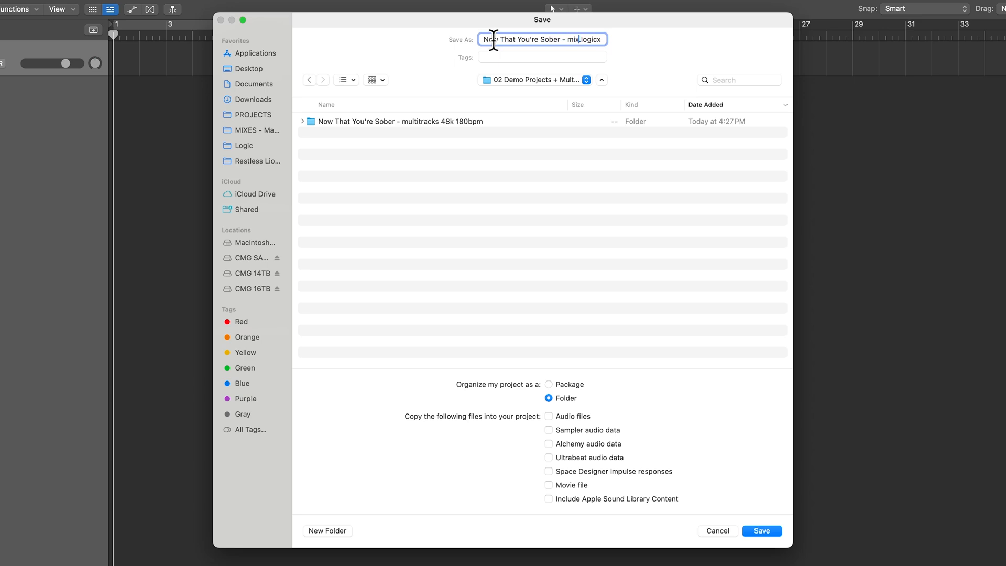
left_click(761, 530)
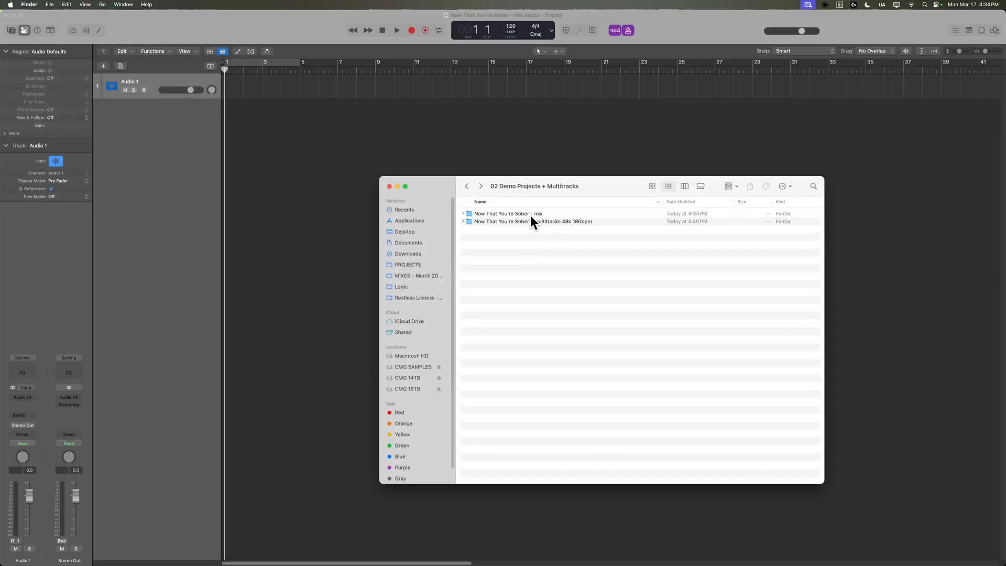
Step: Trash the V1.logicx copy and open the multitracks 48k 180bpm folder
double_click(507, 214)
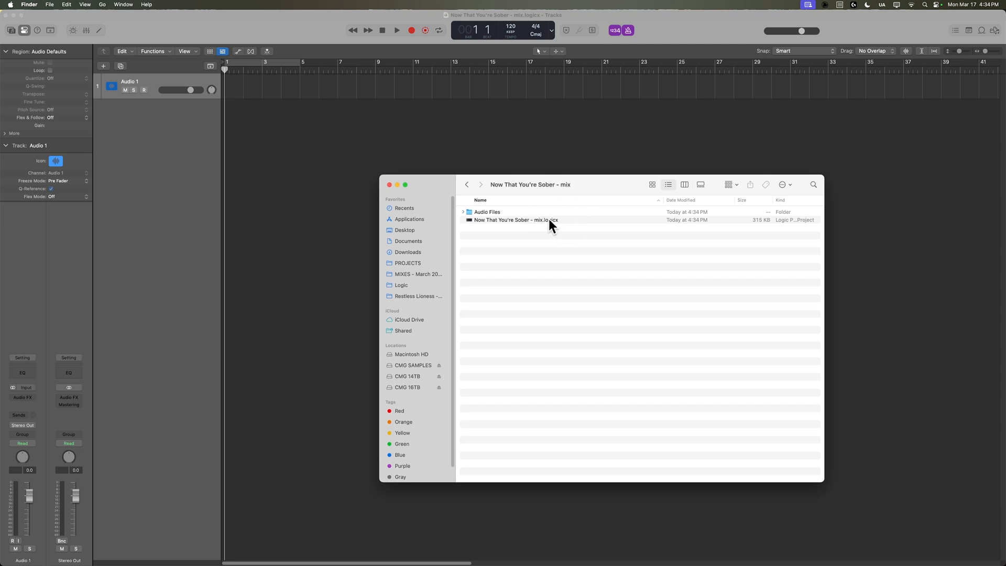
left_click(515, 220)
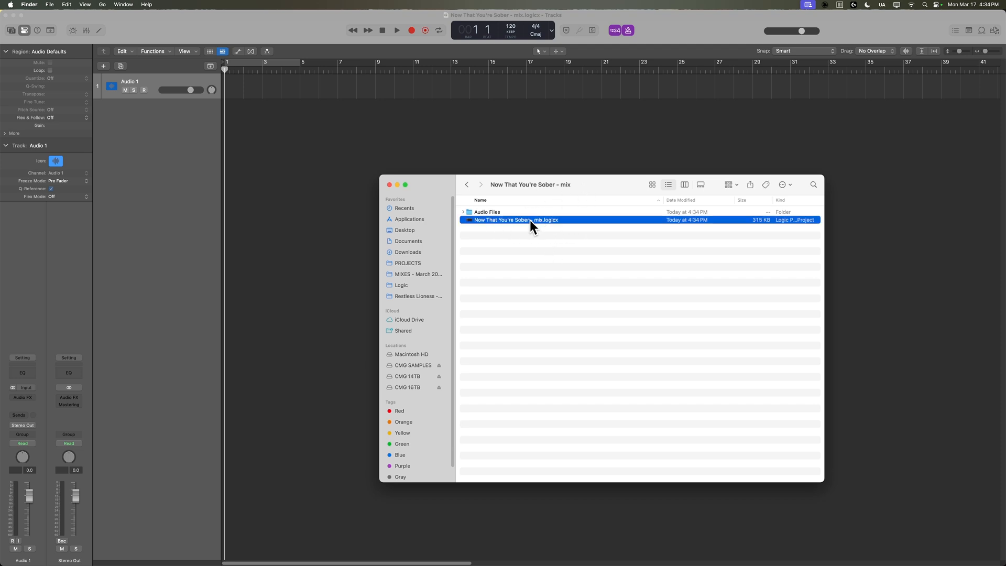
mouse_move(501, 215)
type("V1.logicx")
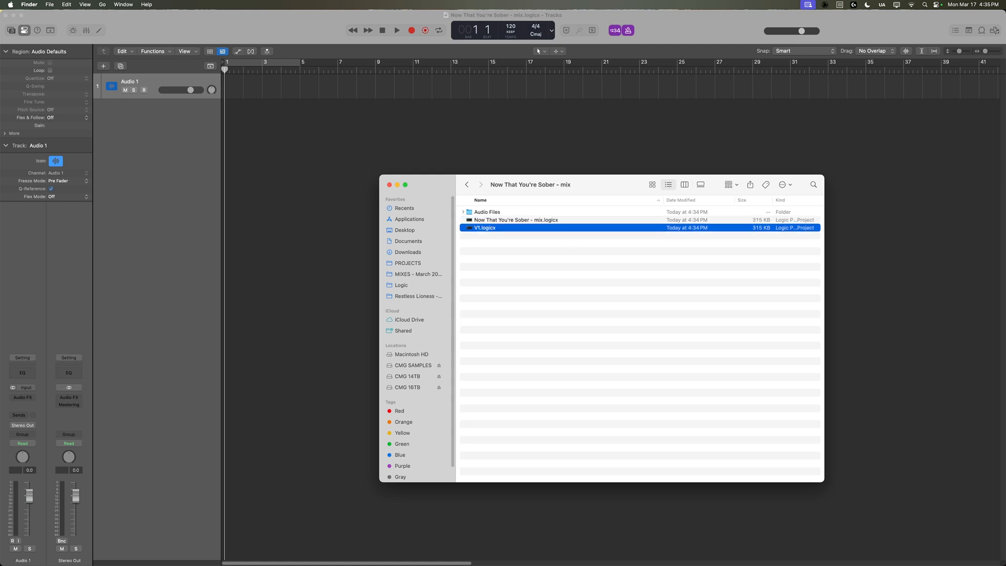
right_click(484, 227)
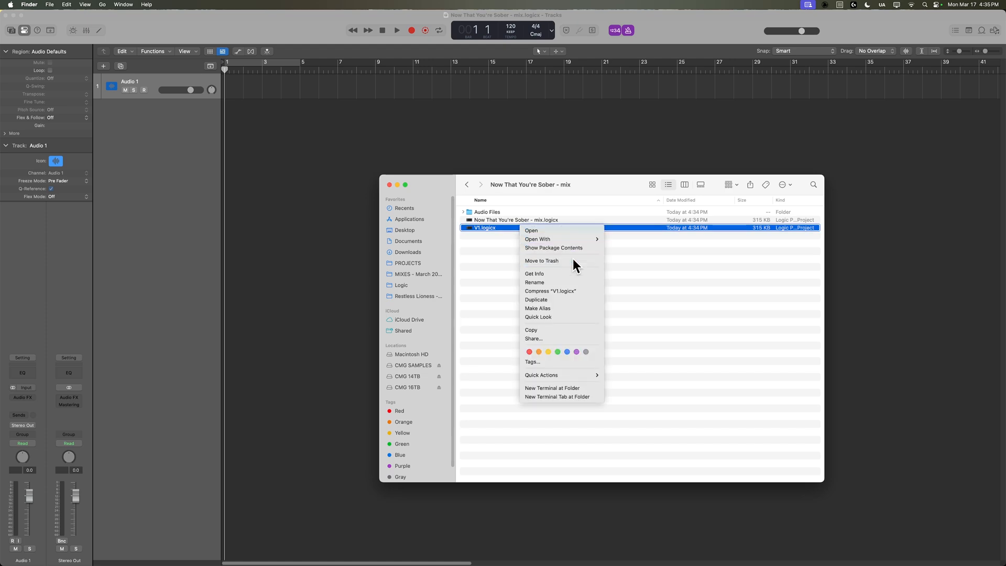
left_click(541, 260)
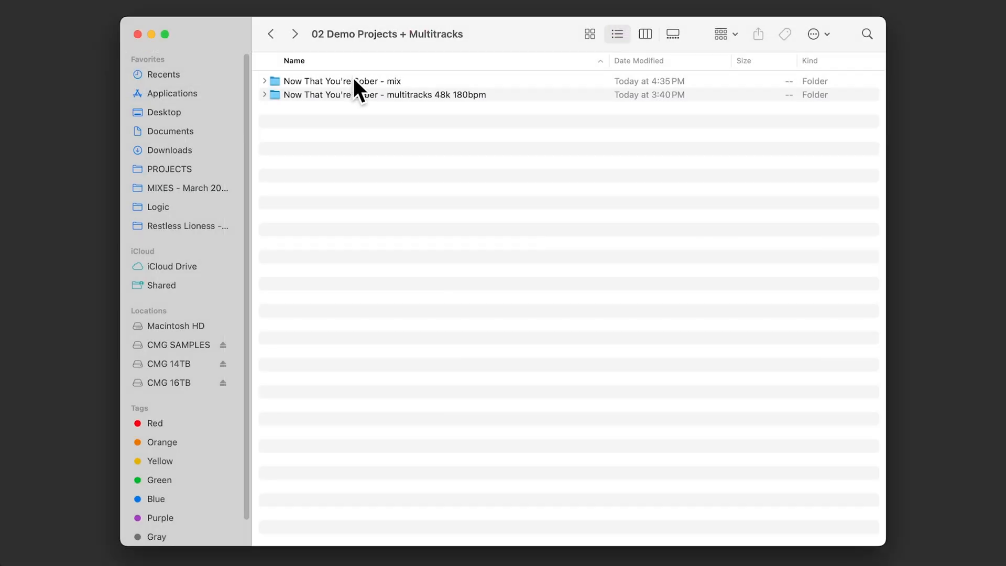
double_click(382, 94)
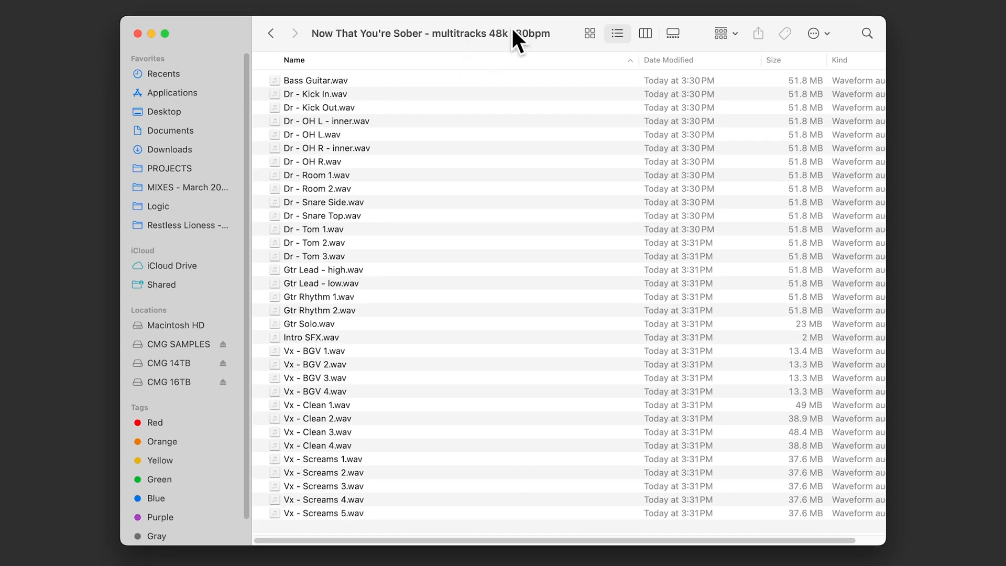
mouse_move(504, 70)
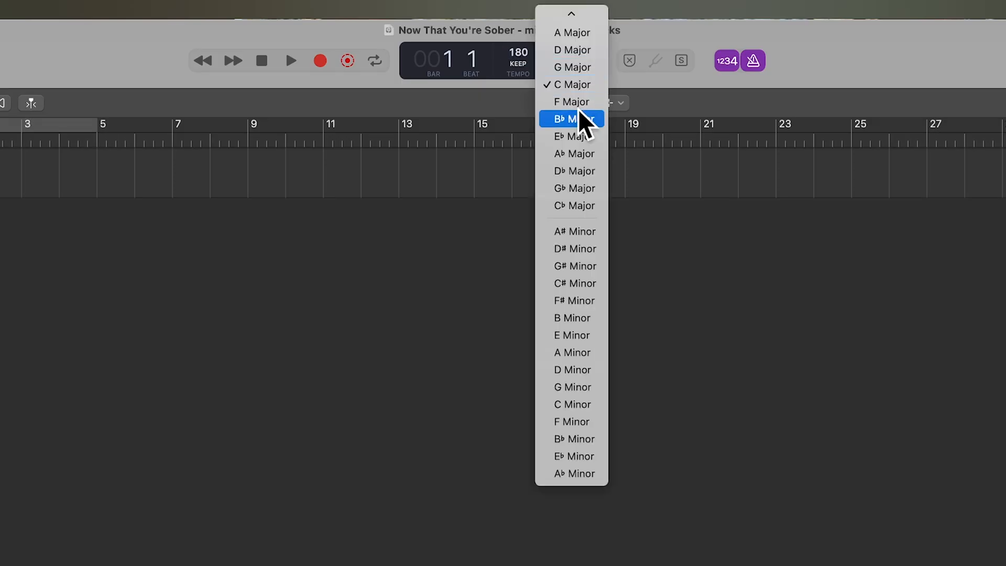
mouse_move(574, 404)
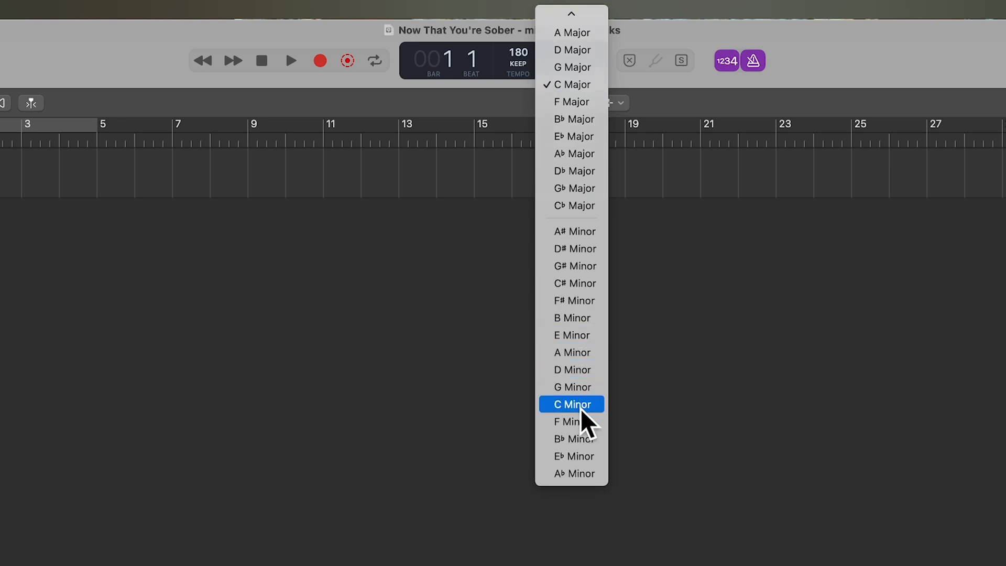
Step: Choose C Minor as the project key
left_click(571, 404)
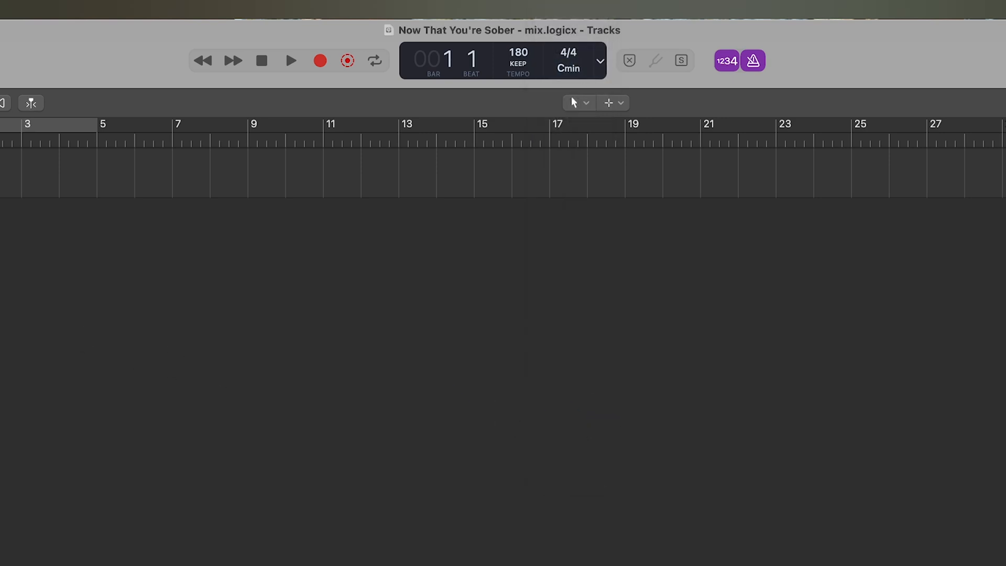
mouse_move(177, 358)
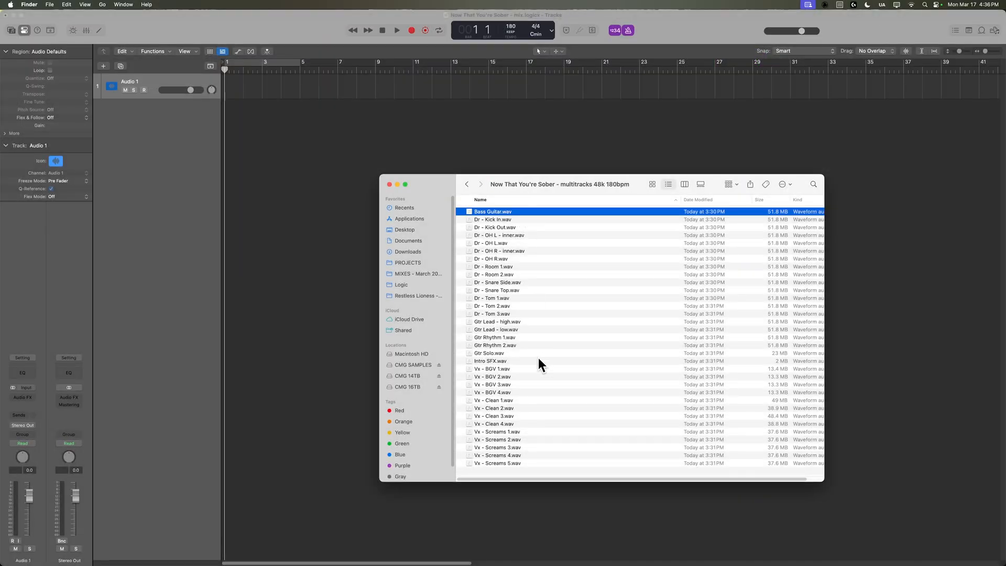
Step: Select all WAV stems in Finder and drag them into the Tracks area
key("cmd+a")
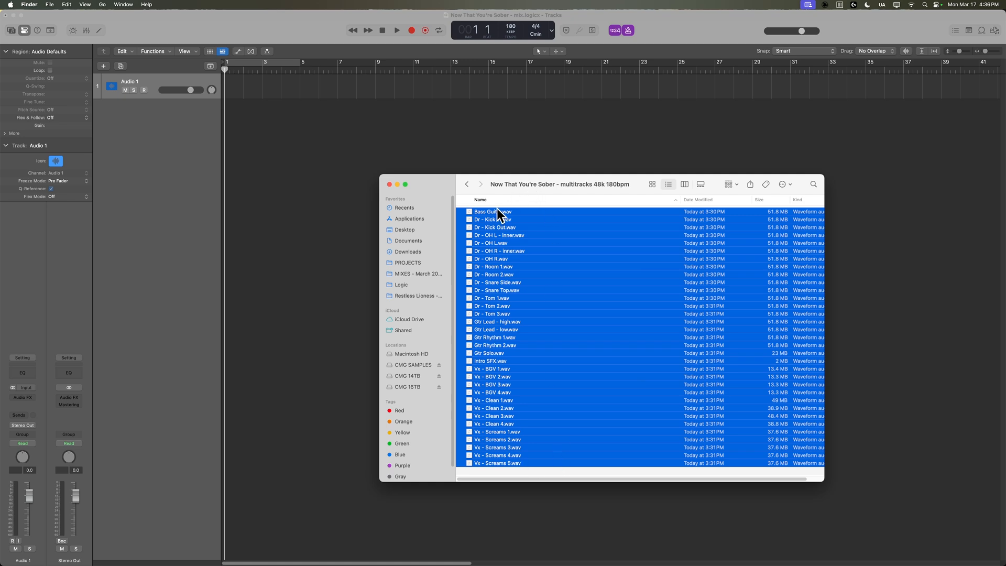
left_click_drag(493, 212, 234, 90)
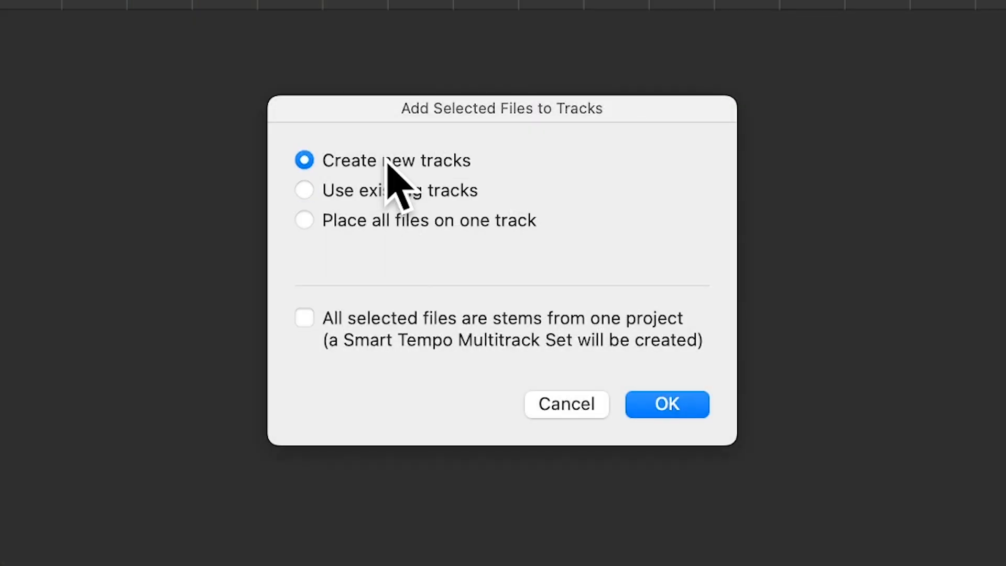
mouse_move(612, 357)
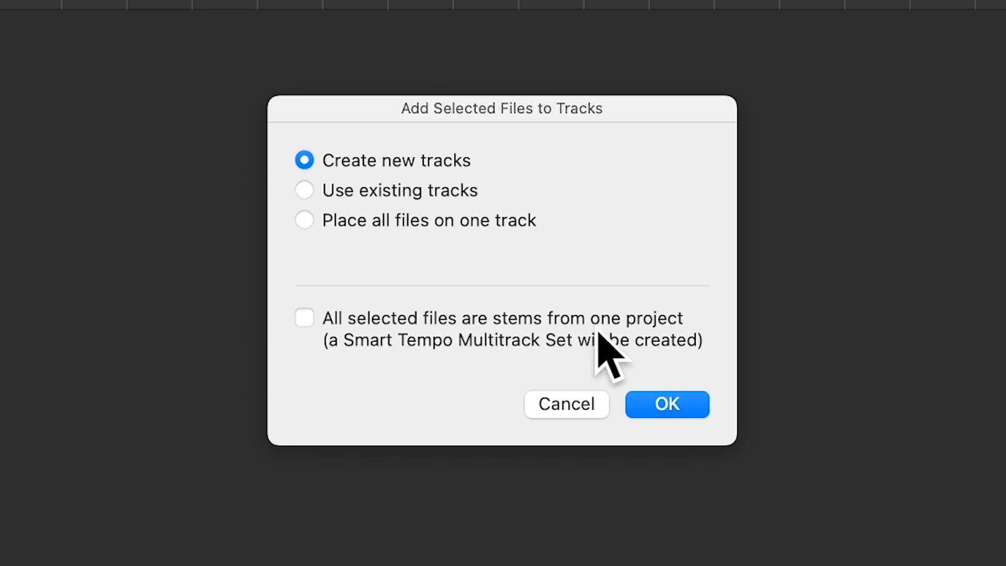
Step: Confirm 'Create new tracks' so each stem gets its own audio track
left_click(667, 404)
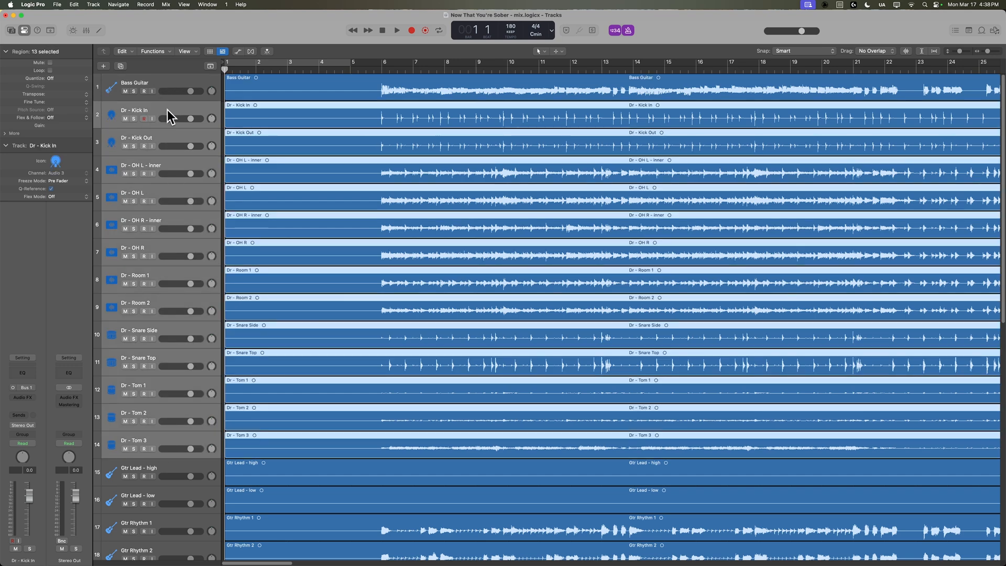
Step: Scroll the track list while moving vocal tracks above guitar tracks
scroll("down", 3)
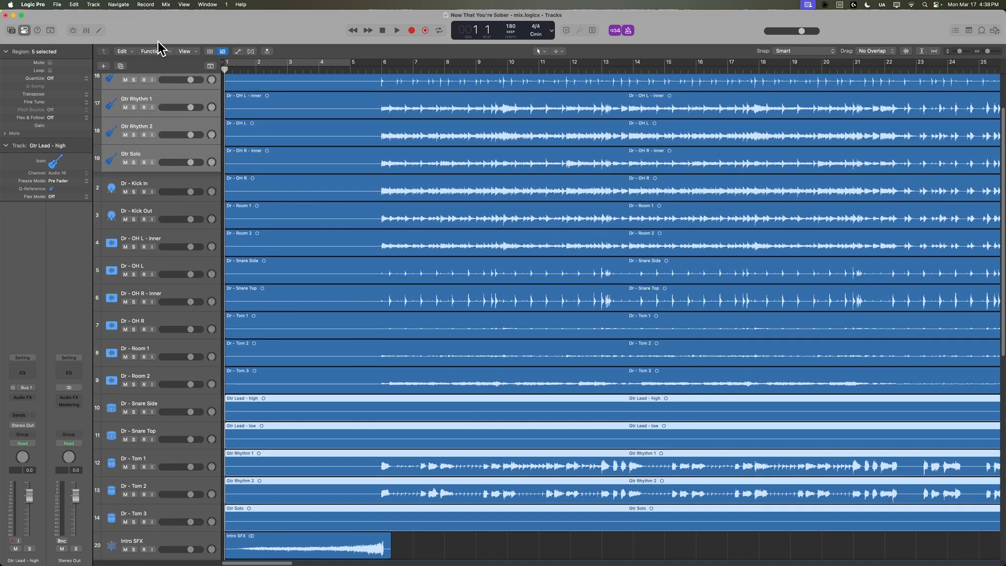
scroll("down", 3)
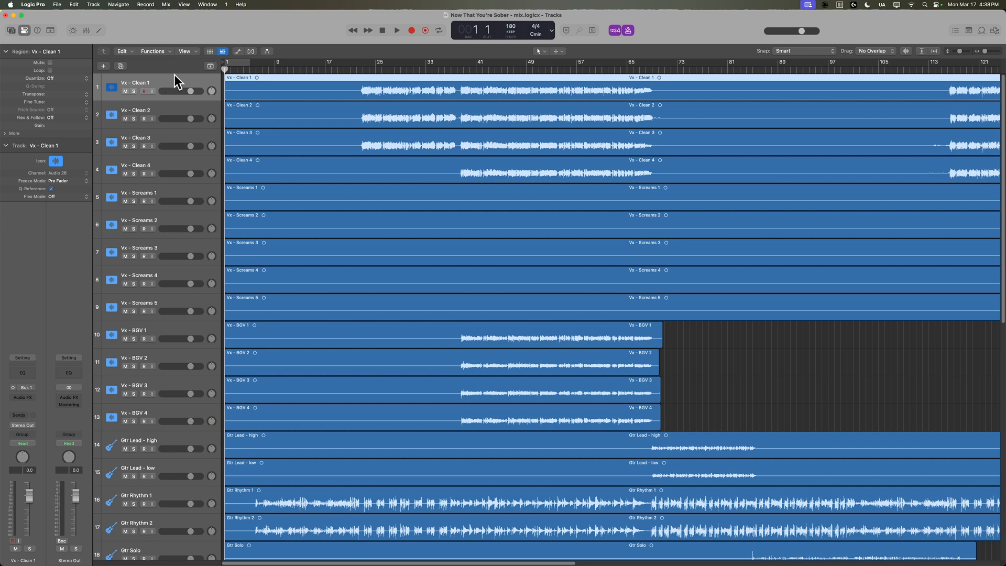
mouse_move(580, 380)
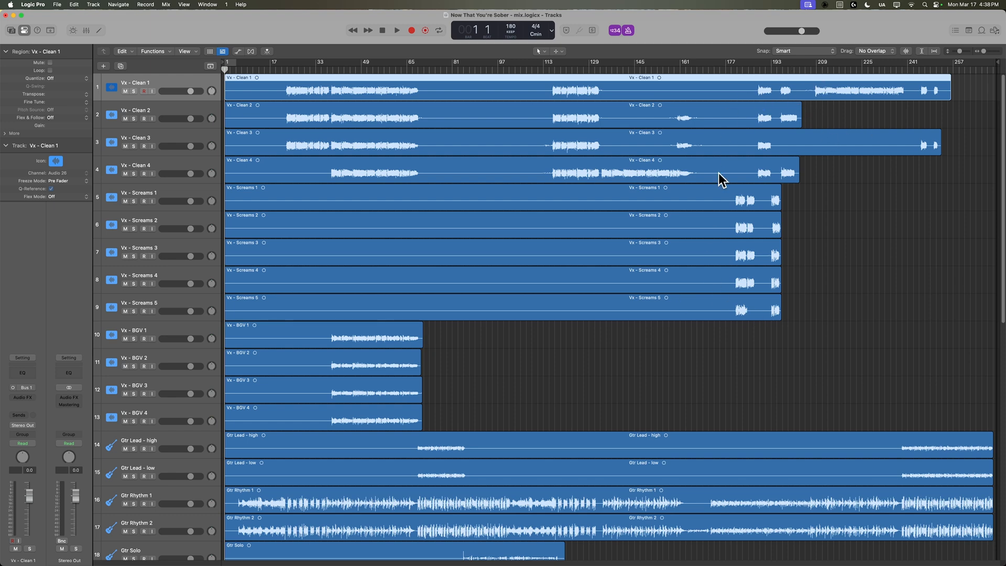
mouse_move(790, 115)
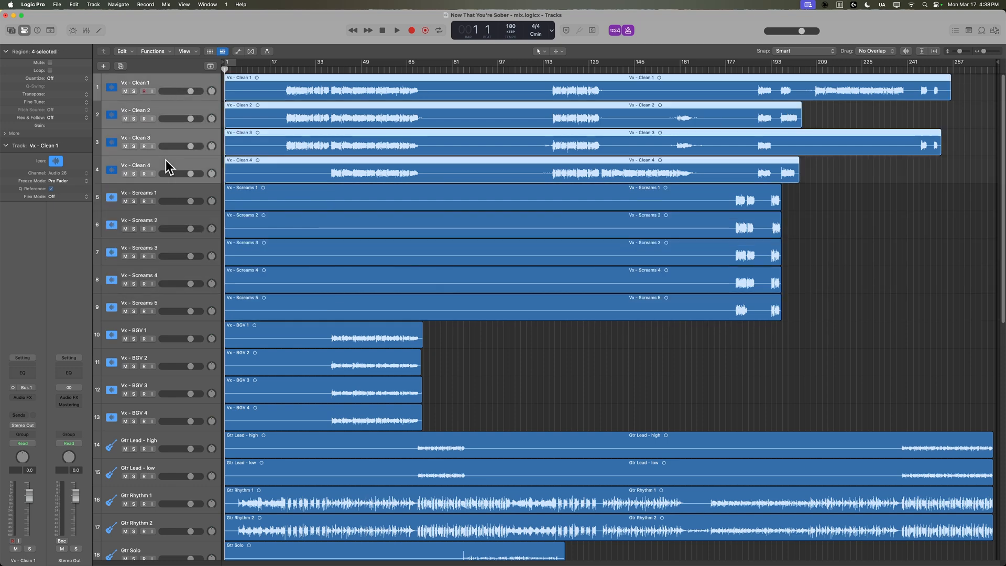
mouse_move(428, 120)
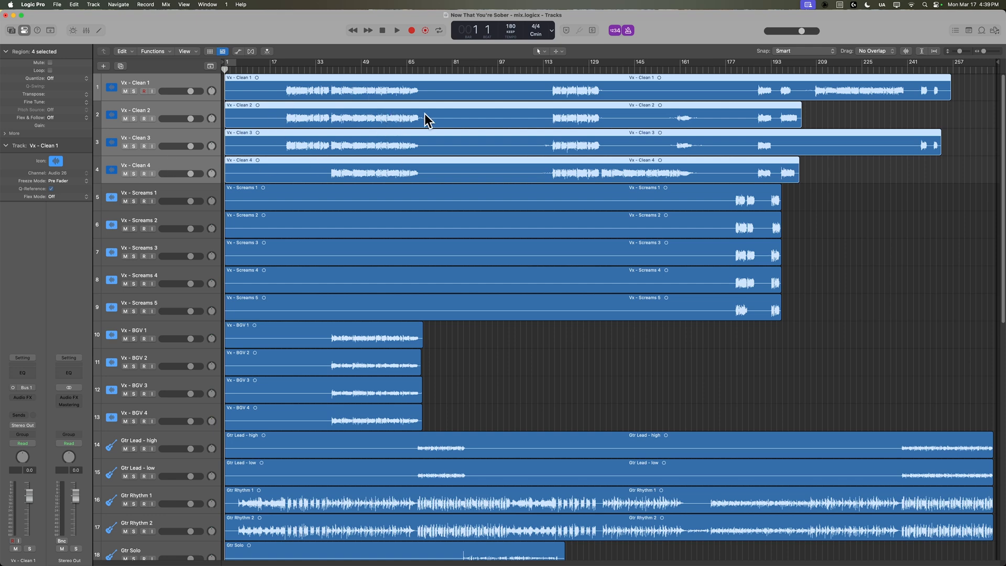
mouse_move(717, 242)
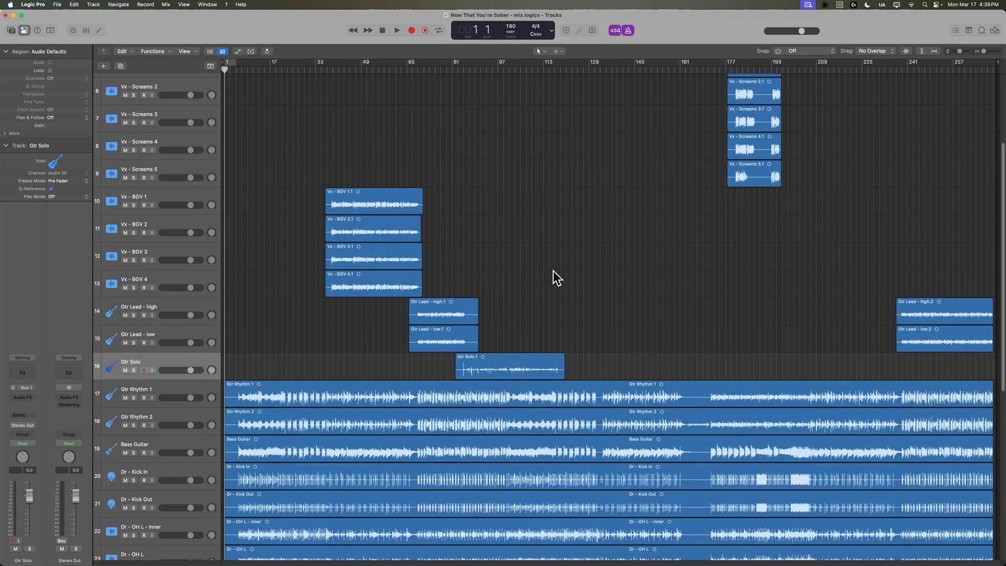
mouse_move(514, 237)
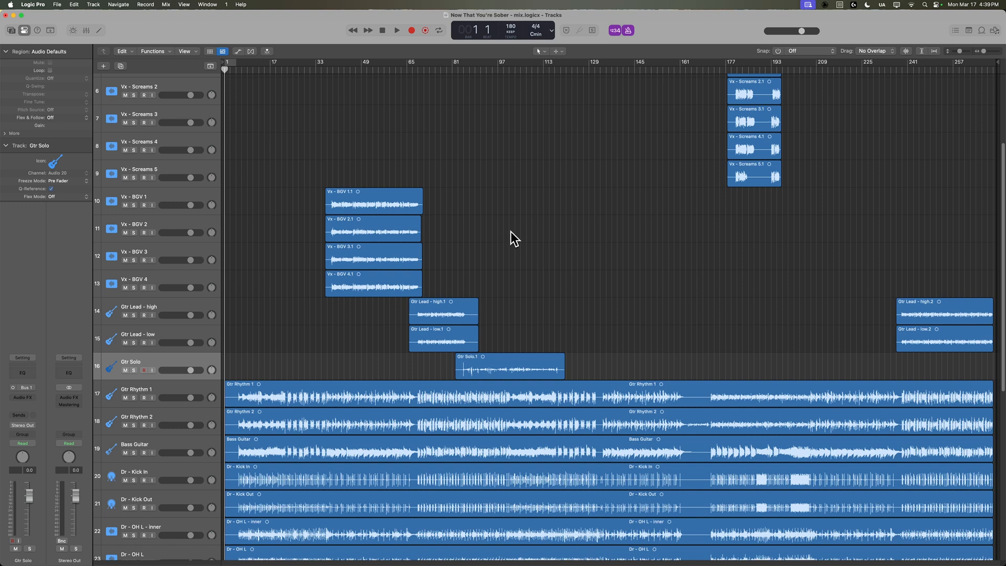
Step: Scroll through the vocal and lead guitar regions to trim them to audible parts
scroll("down", 3)
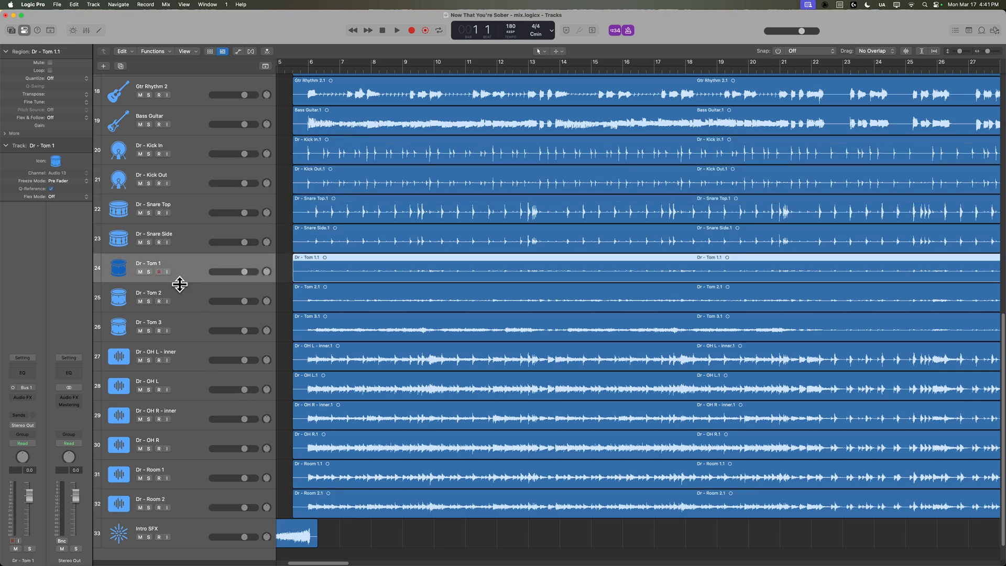
Step: Move OH R - inner up beside OH L - inner
left_click(186, 356)
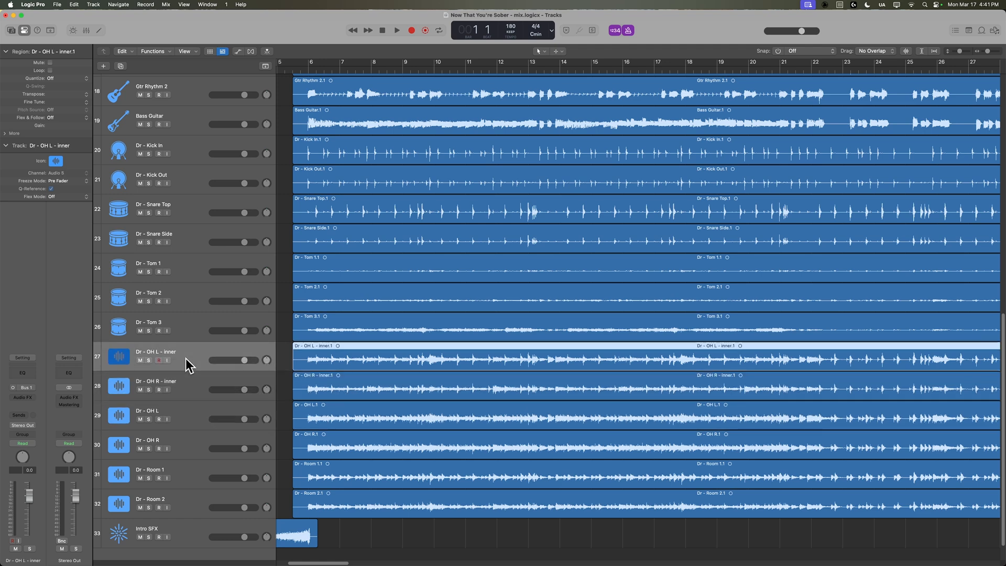
mouse_move(149, 376)
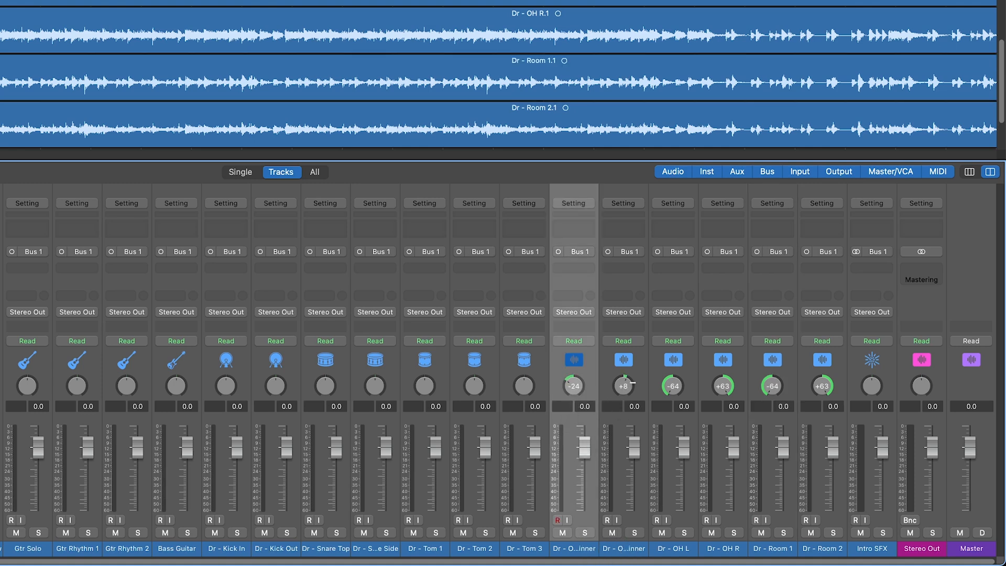
Step: Pan the right inner overhead further right, to about +23
left_click_drag(623, 385, 623, 369)
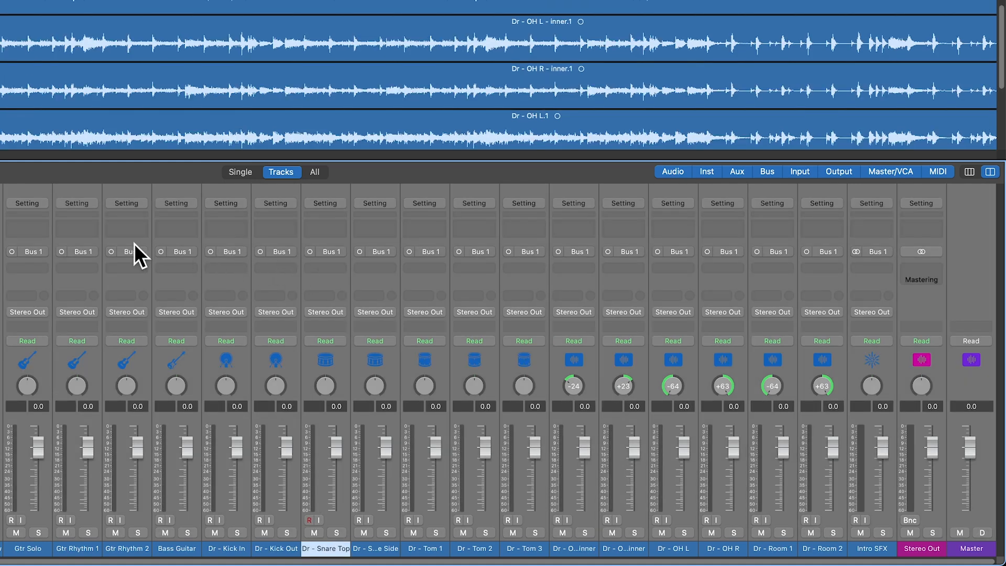
left_click(671, 251)
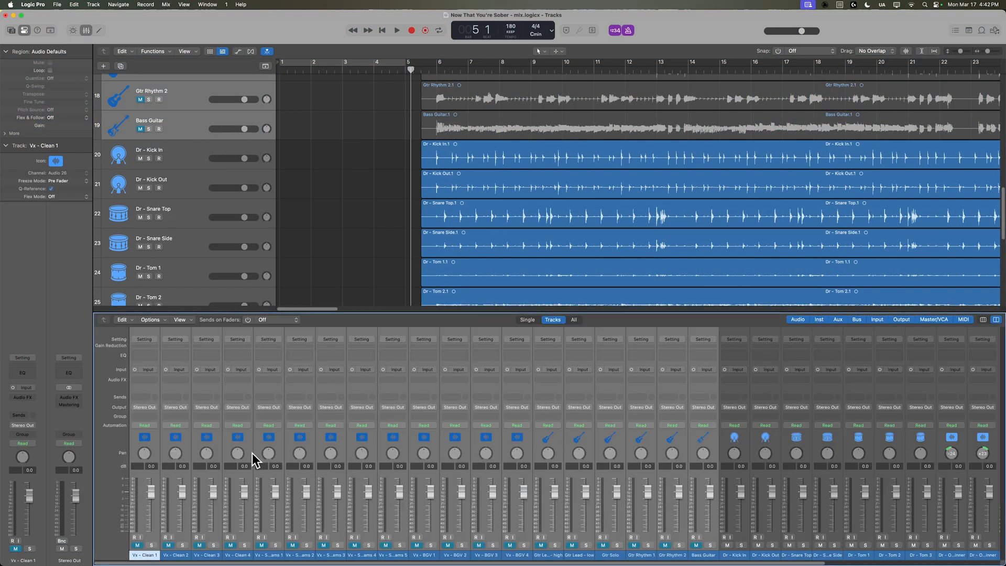
Step: Bring the Kick In fader up, adjust another drum fader, and start playback
scroll("down", 3)
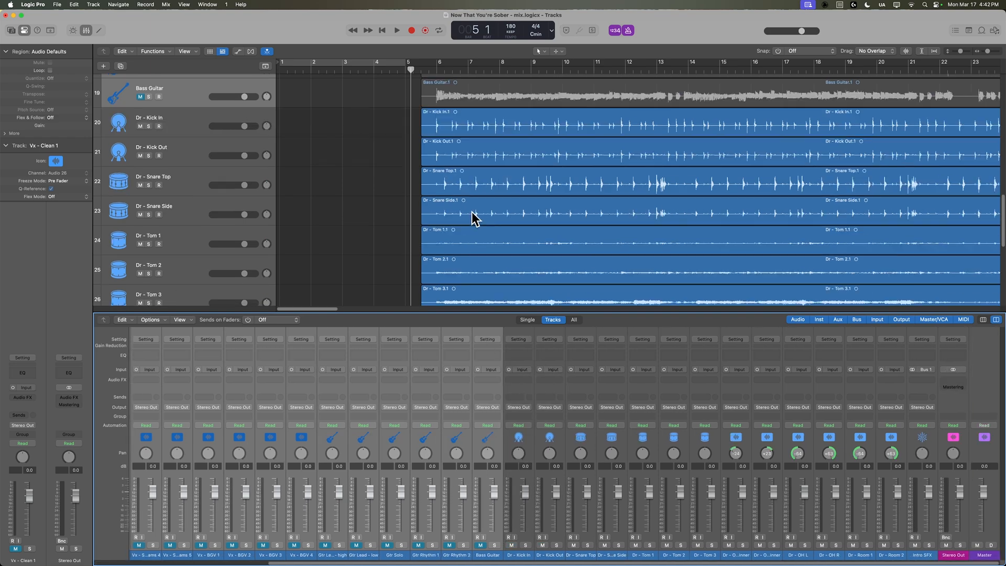
scroll("down", 3)
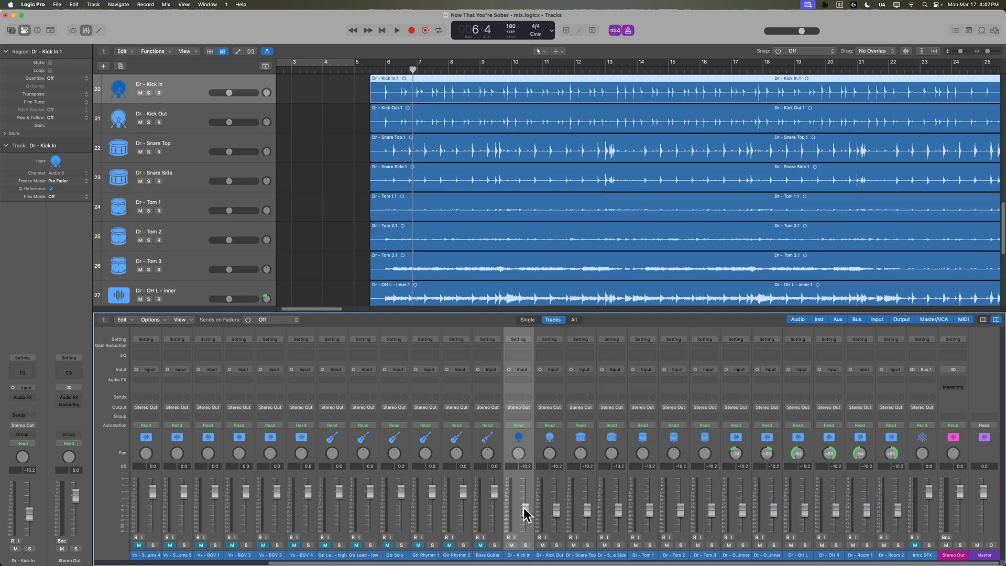
left_click_drag(526, 514, 554, 513)
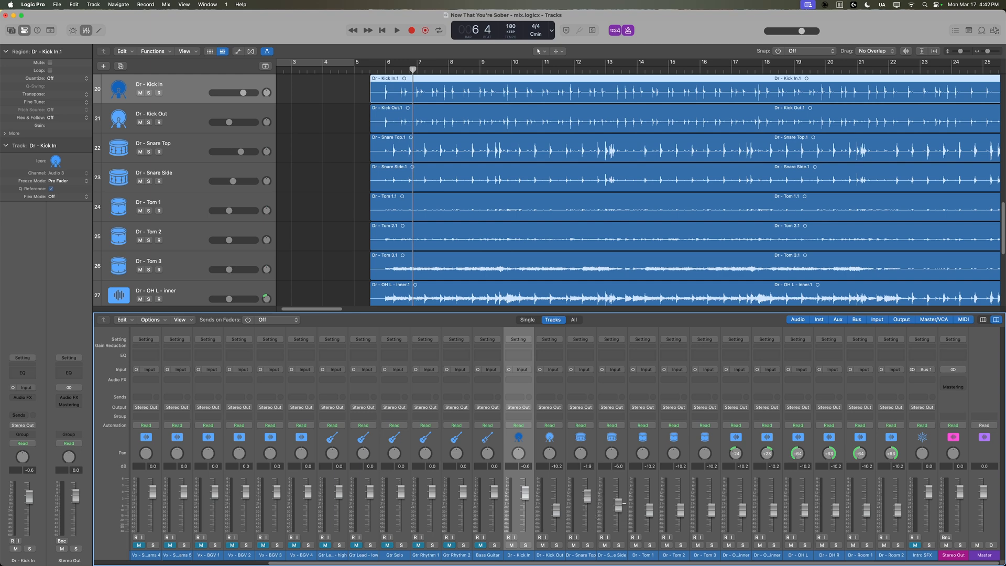
left_click_drag(619, 507, 620, 500)
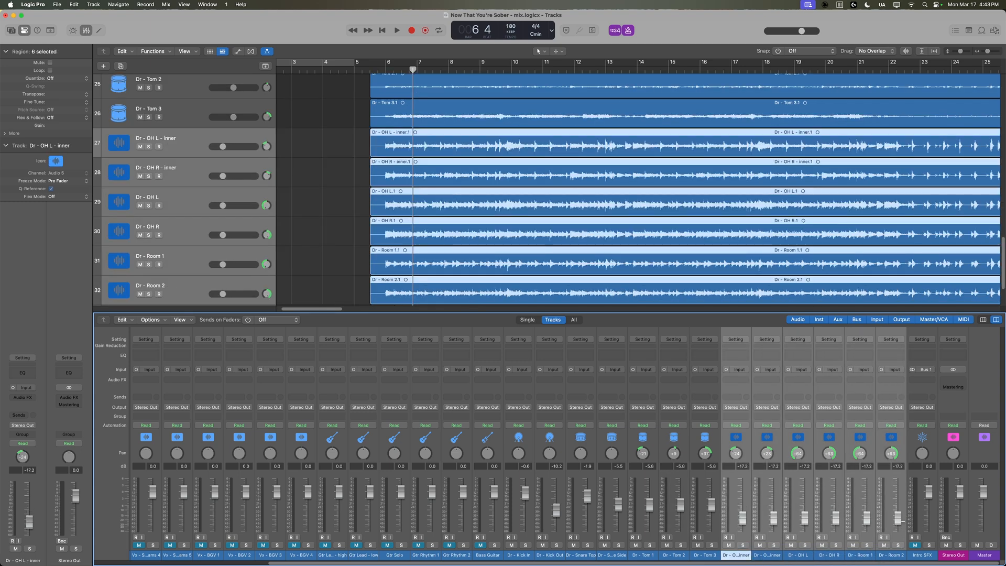
left_click(397, 31)
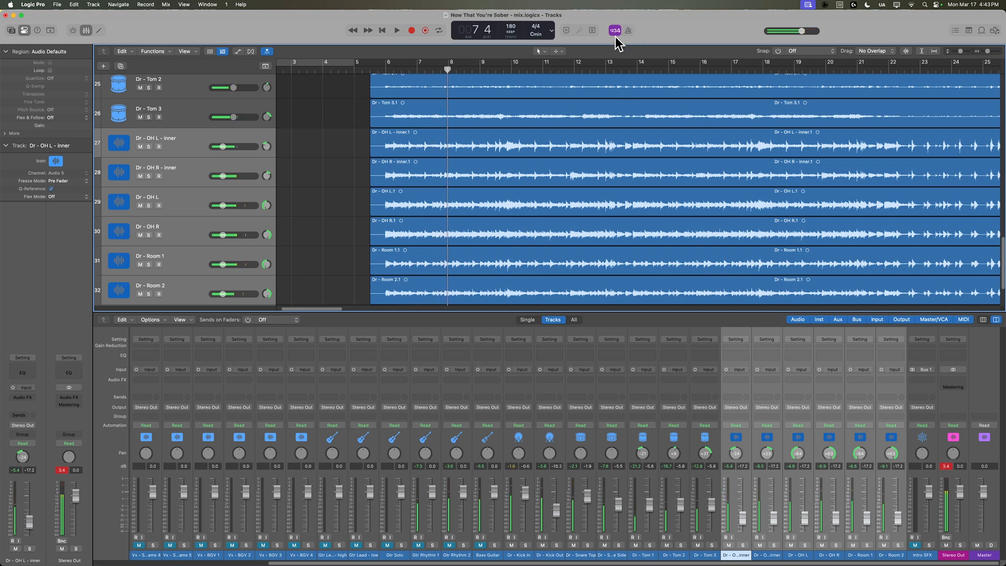
Step: Disable the count-in, return the playhead near the start, and cycle bars 6–22
left_click(396, 31)
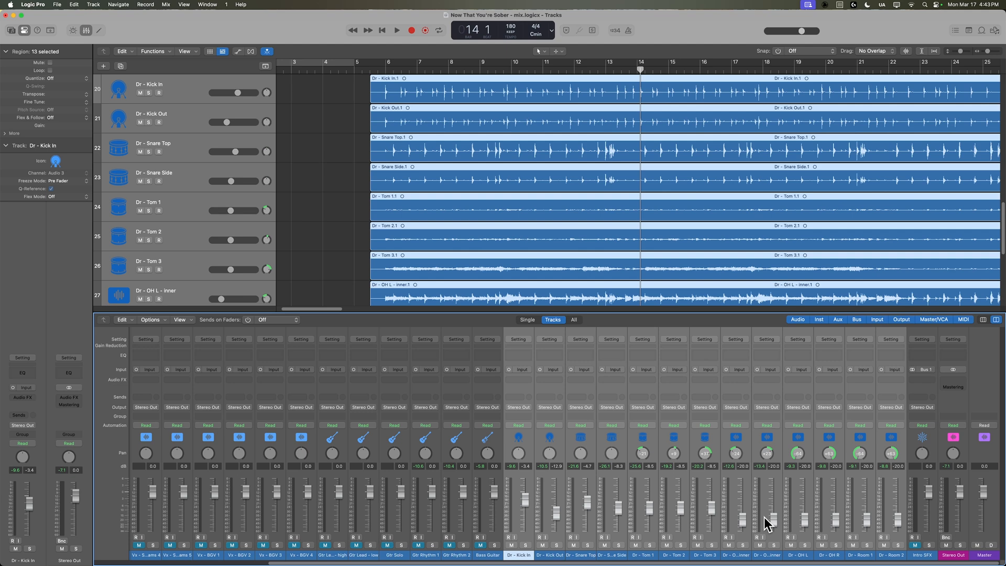
mouse_move(890, 517)
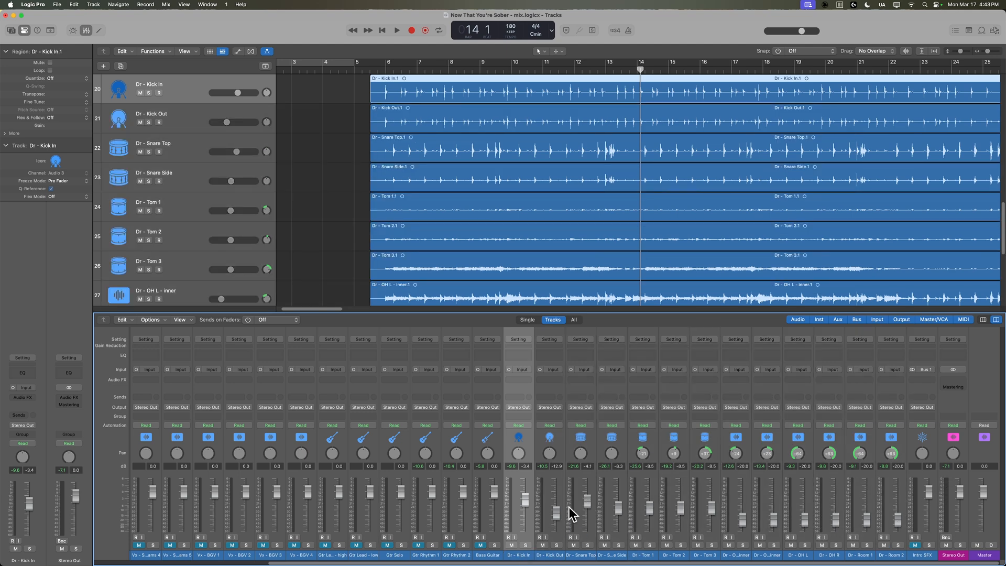
left_click(397, 30)
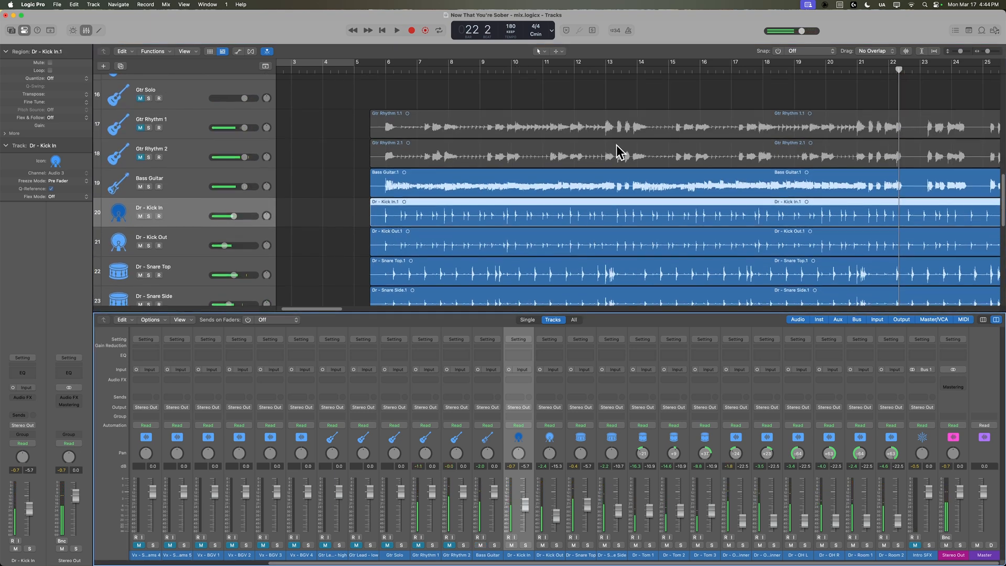
left_click(396, 30)
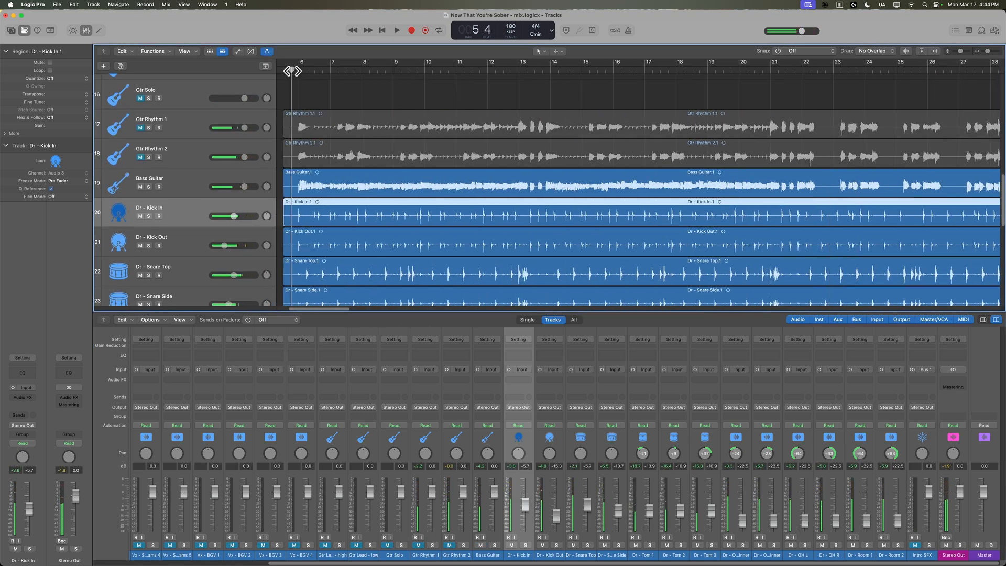
left_click(396, 31)
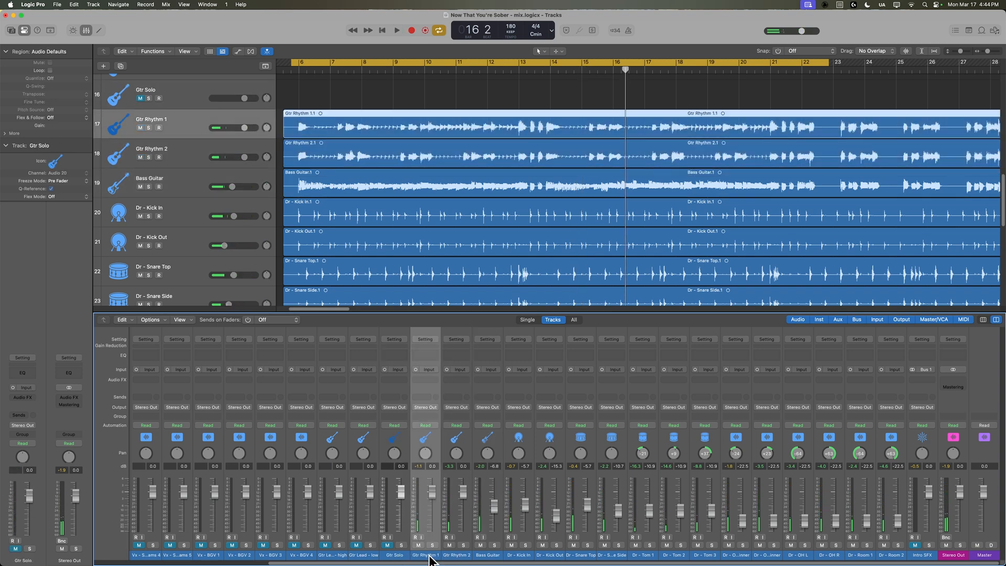
Step: Solo Gtr Rhythm 1 and Gtr Rhythm 2 together
left_click(426, 555)
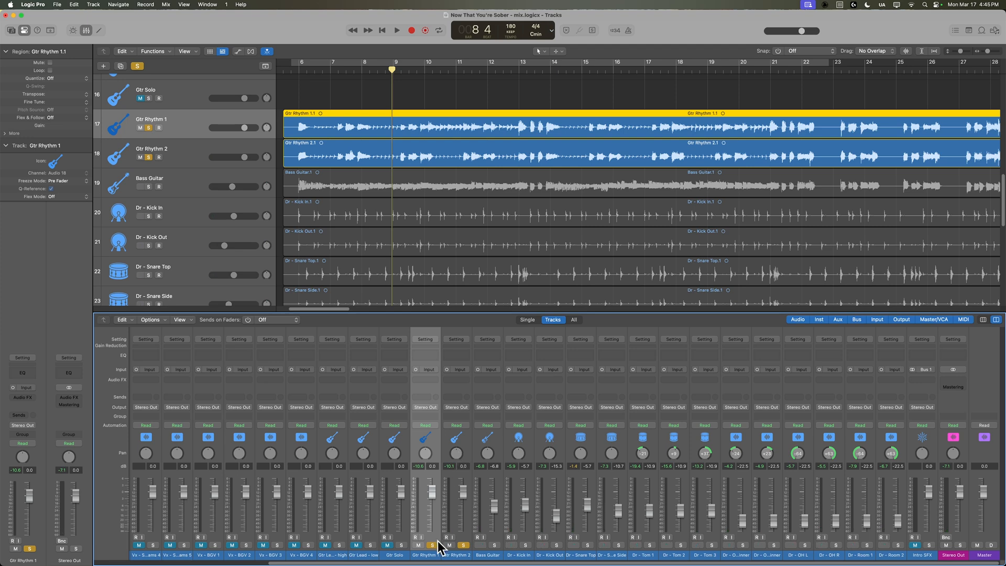
left_click(457, 555)
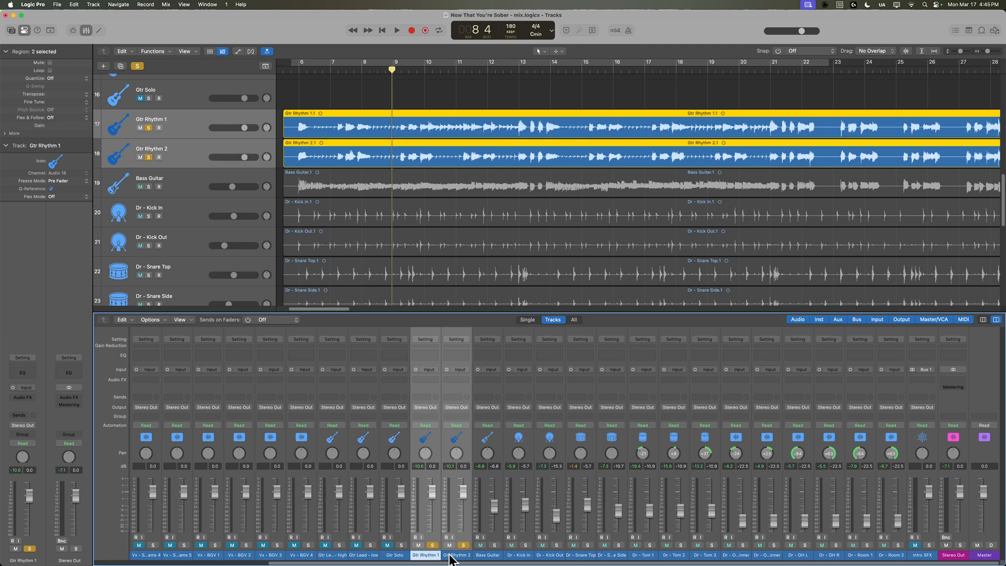
mouse_move(464, 560)
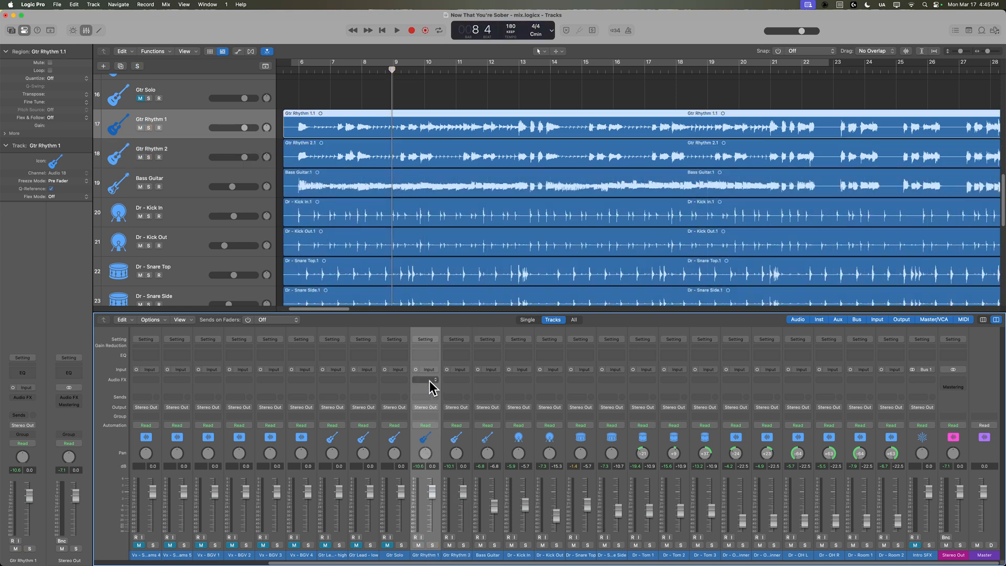
Step: Load Amp Designer on Gtr Rhythm 1, stepping from Bassless Boutique Crunch to Boutique Retro Distort
left_click(425, 379)
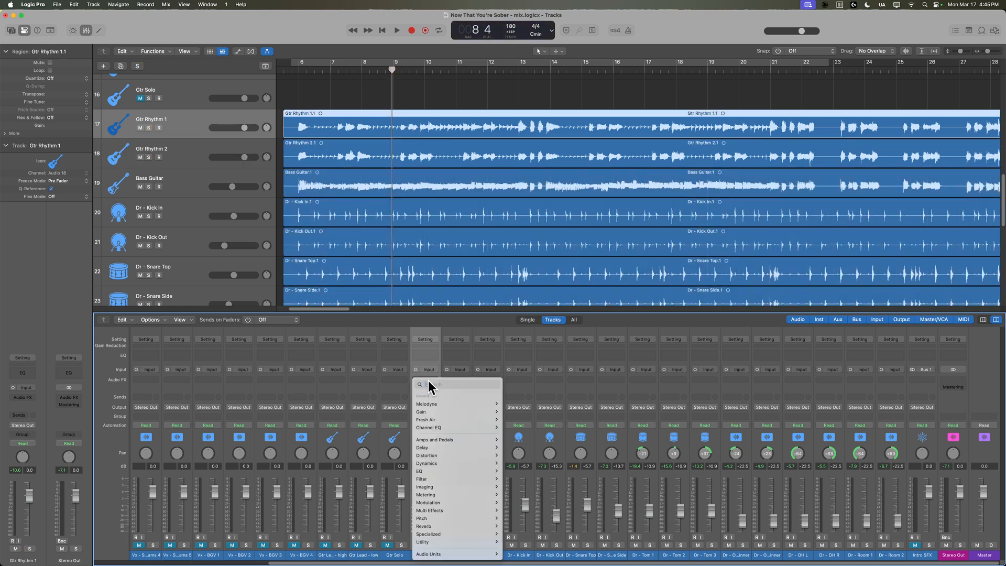
mouse_move(434, 439)
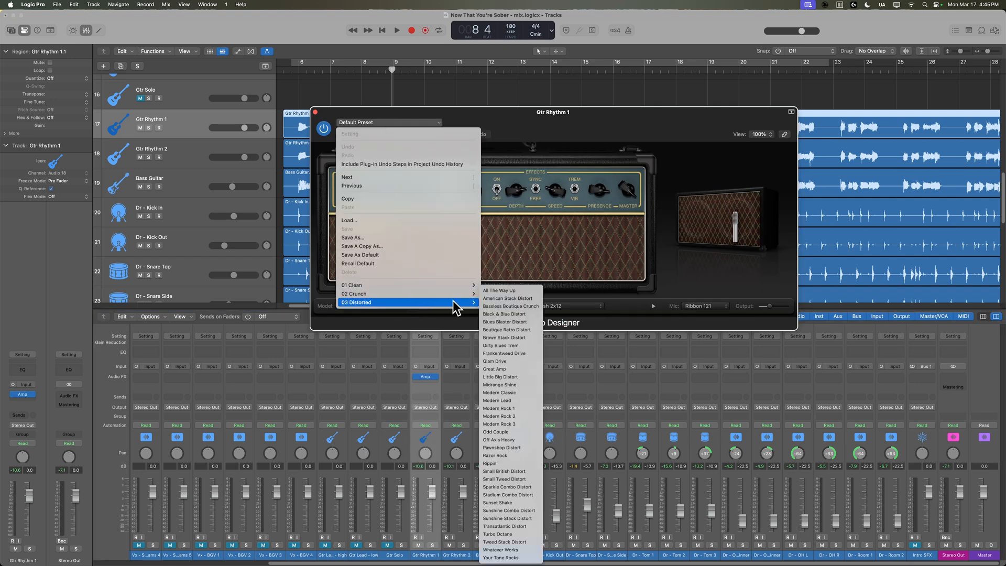
left_click(508, 298)
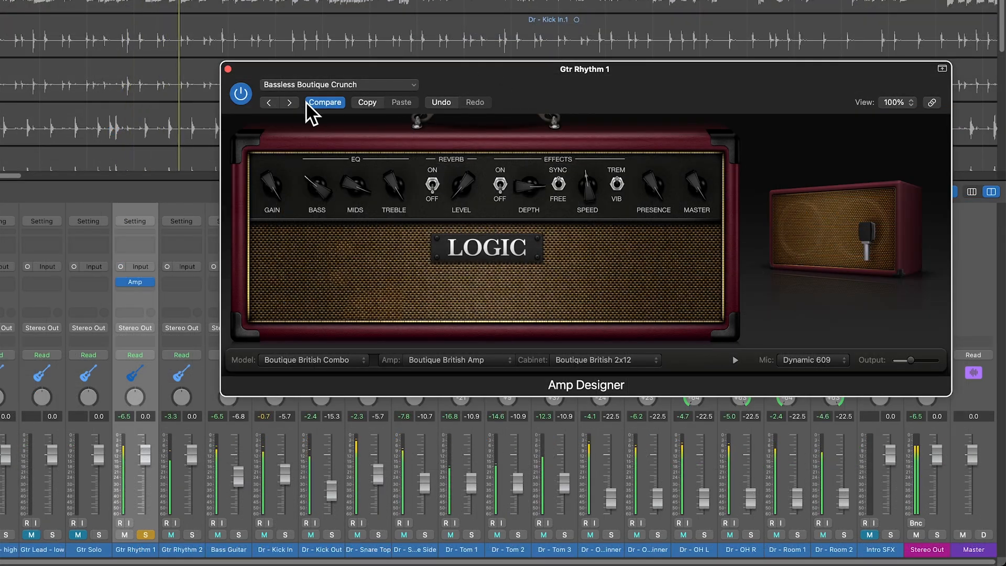
left_click(268, 102)
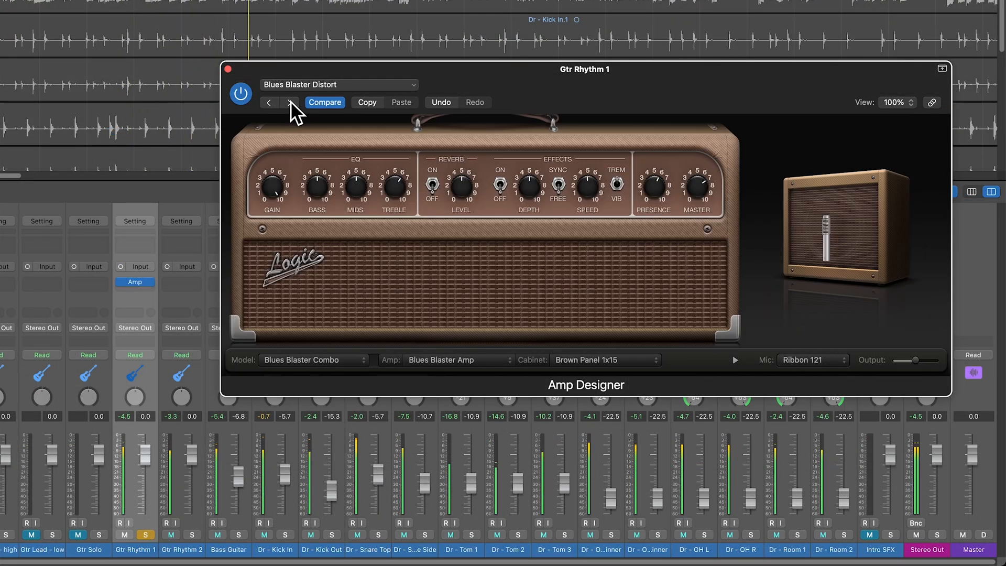
left_click(289, 103)
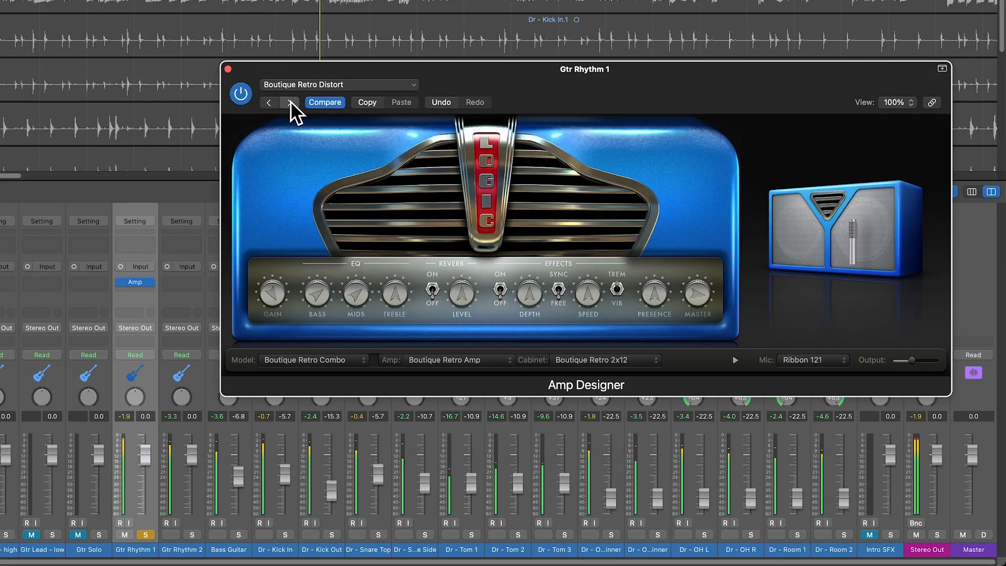
left_click(269, 102)
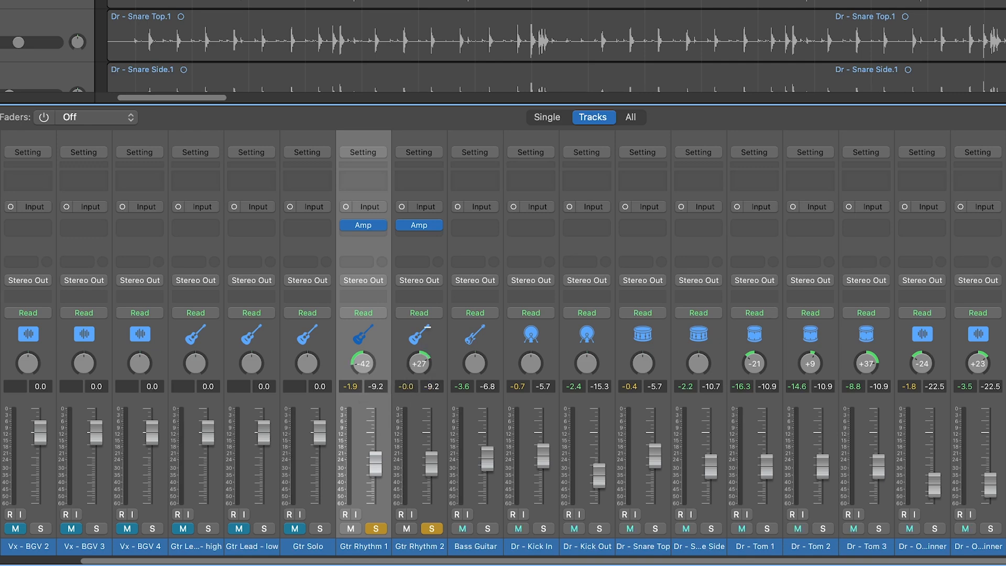
Step: Drag the Gtr Rhythm 1 pan knob further toward one side
left_click_drag(419, 356, 429, 346)
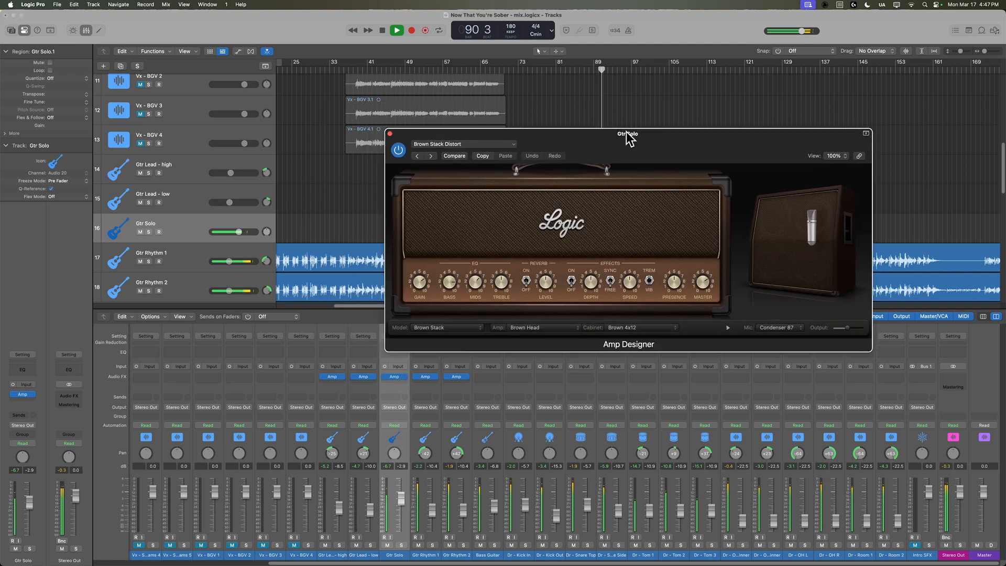
Step: Move the Gtr Solo Amp Designer window aside
left_click_drag(628, 134, 722, 147)
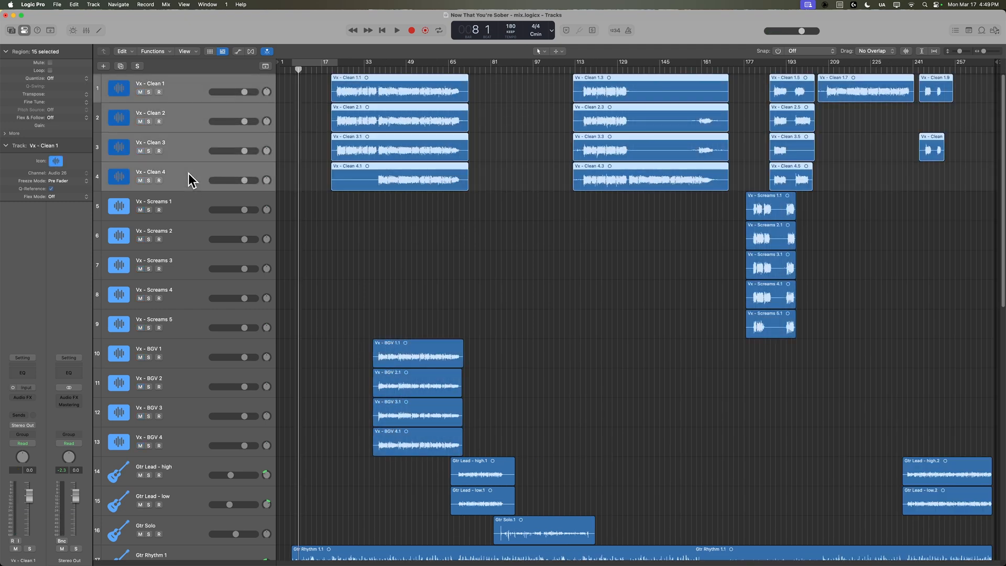
mouse_move(184, 240)
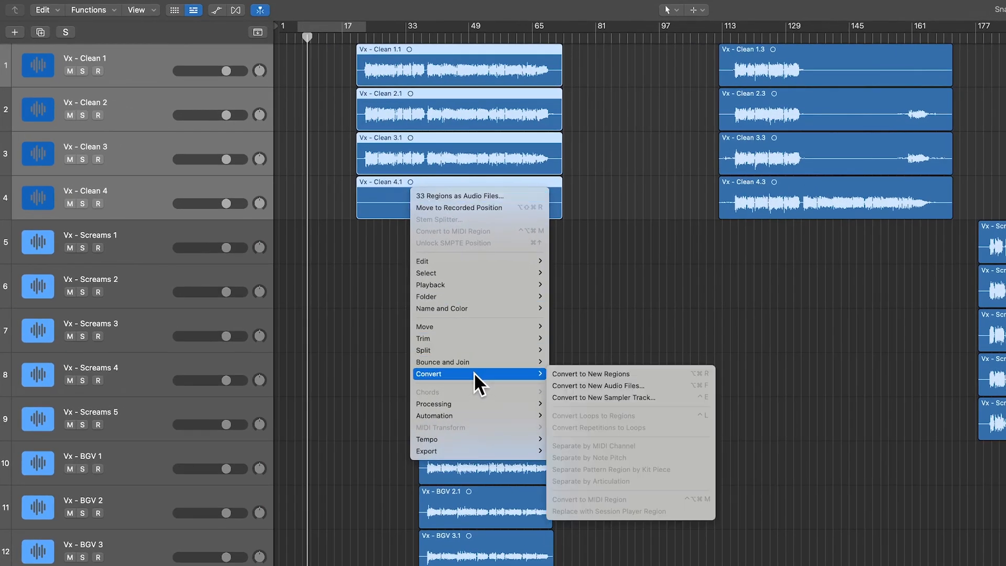
mouse_move(426, 295)
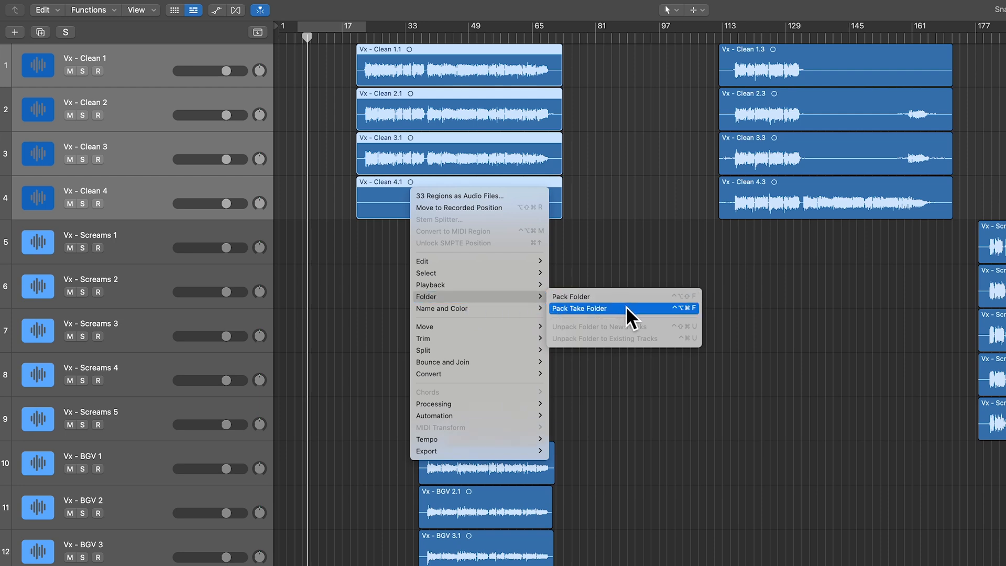
Step: Pack the selected vocal regions into take folders and rename the track Lead Vox
left_click(580, 308)
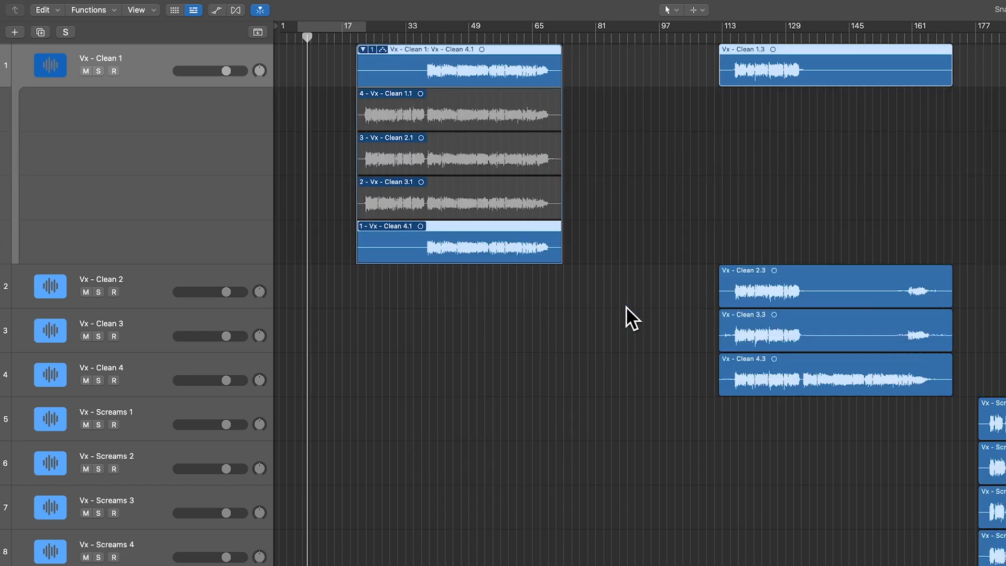
left_click(363, 48)
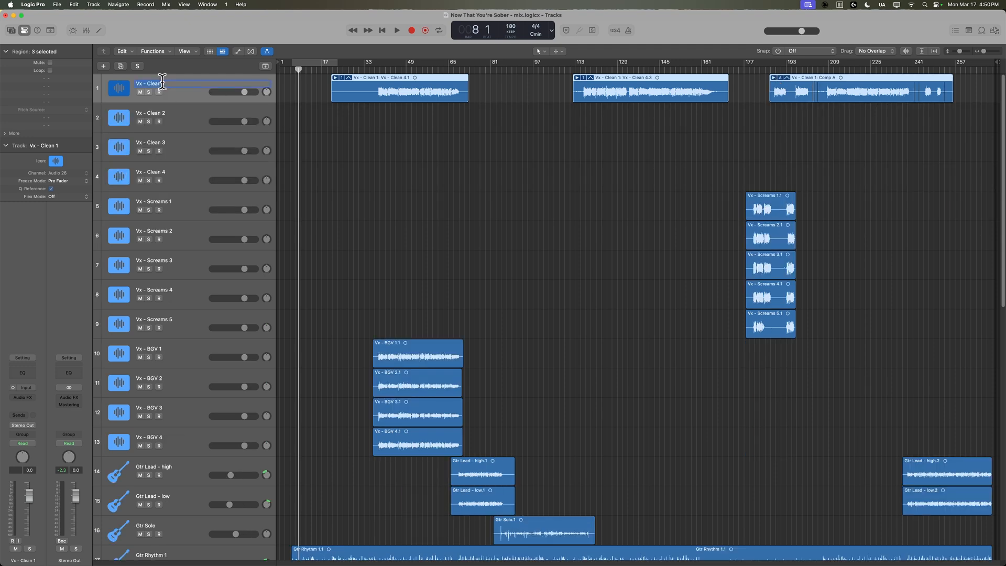
type("Lead Vpc")
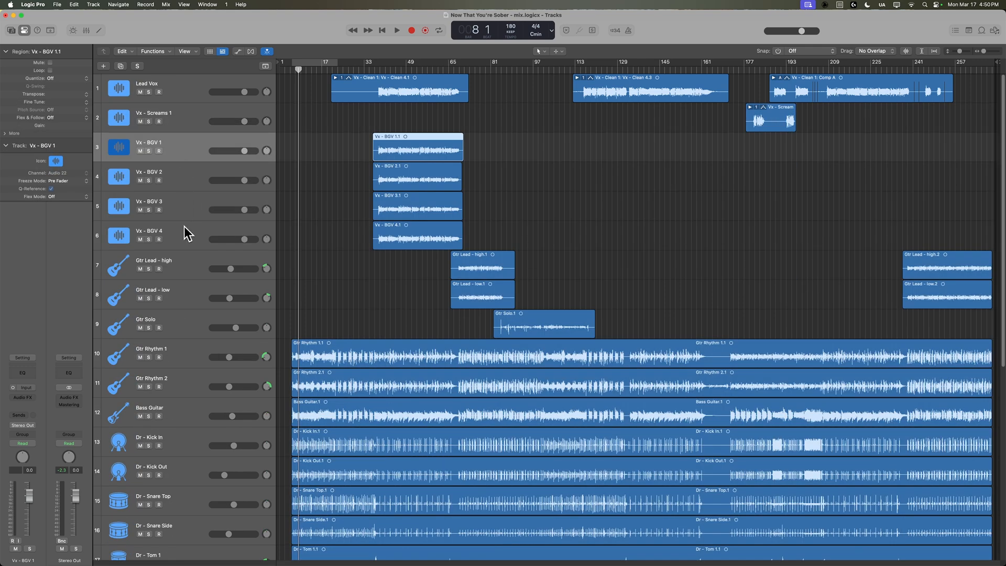
mouse_move(201, 232)
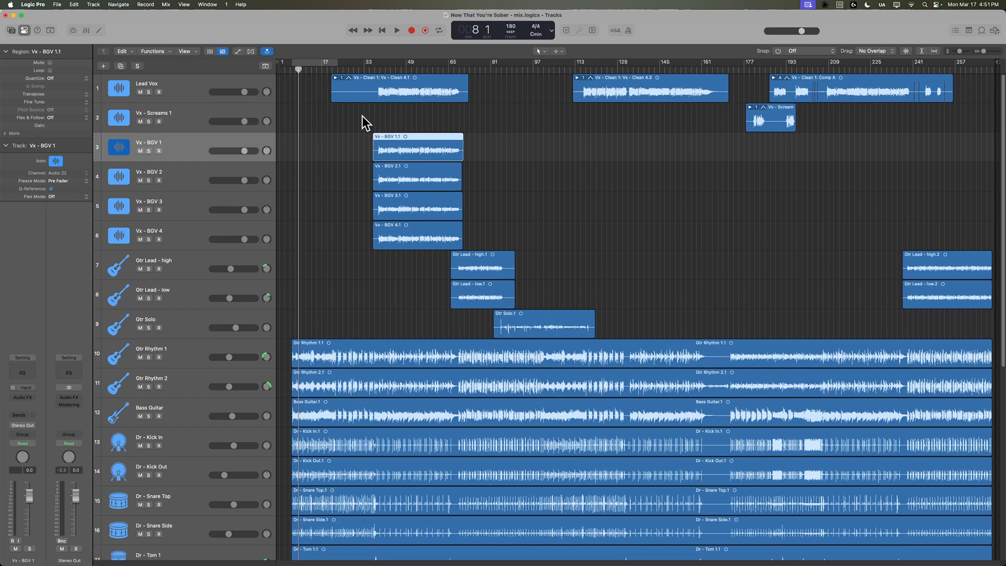
Step: Select the backing vocal regions and solo BGV 1 and BGV 4 to compare them
left_click(417, 146)
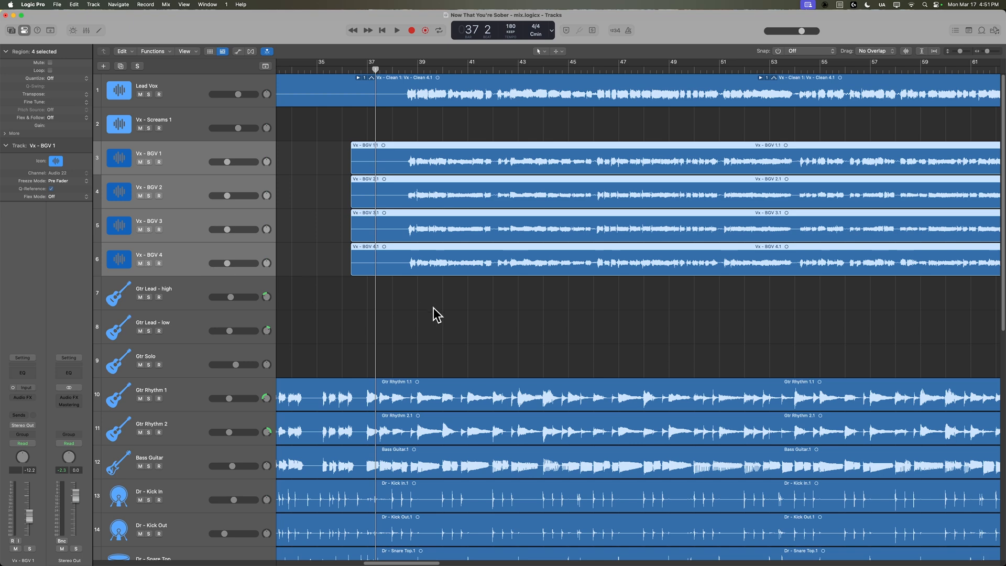
left_click(397, 30)
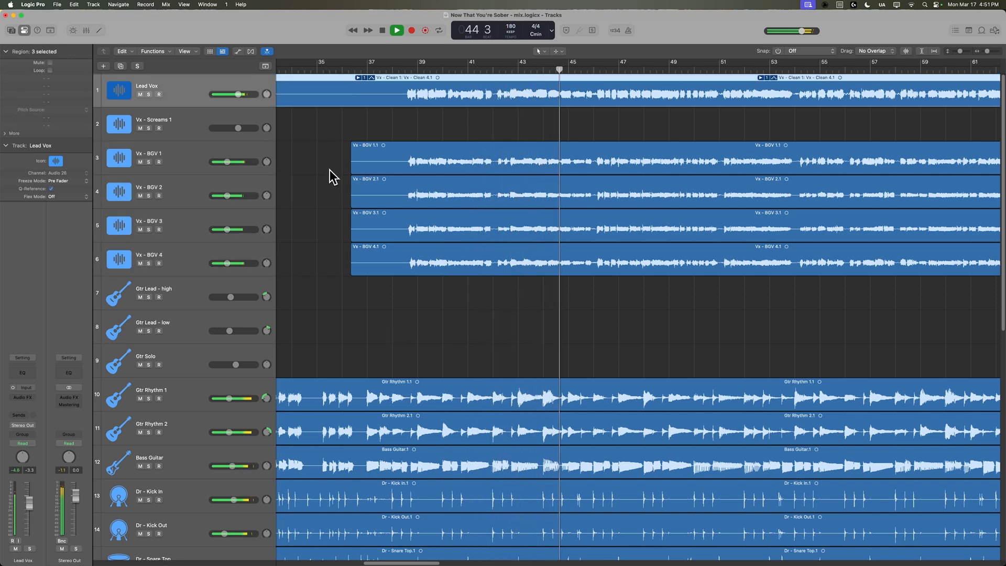
left_click(397, 29)
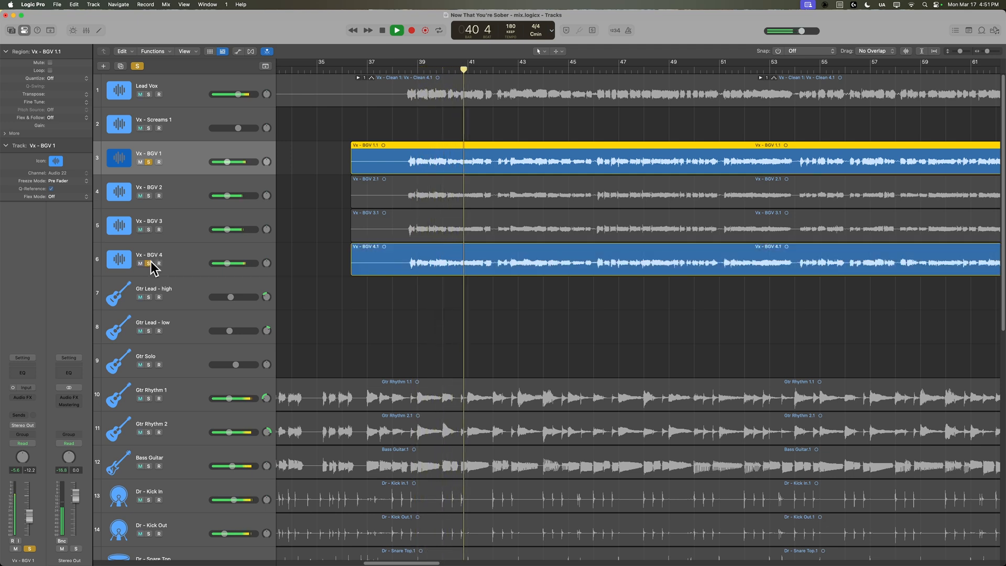
left_click(396, 31)
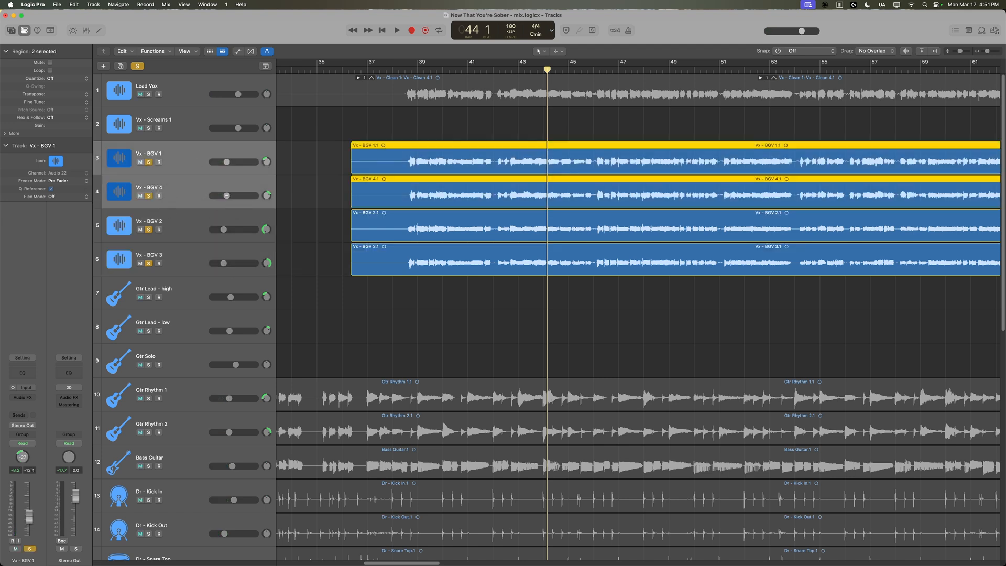
left_click(396, 31)
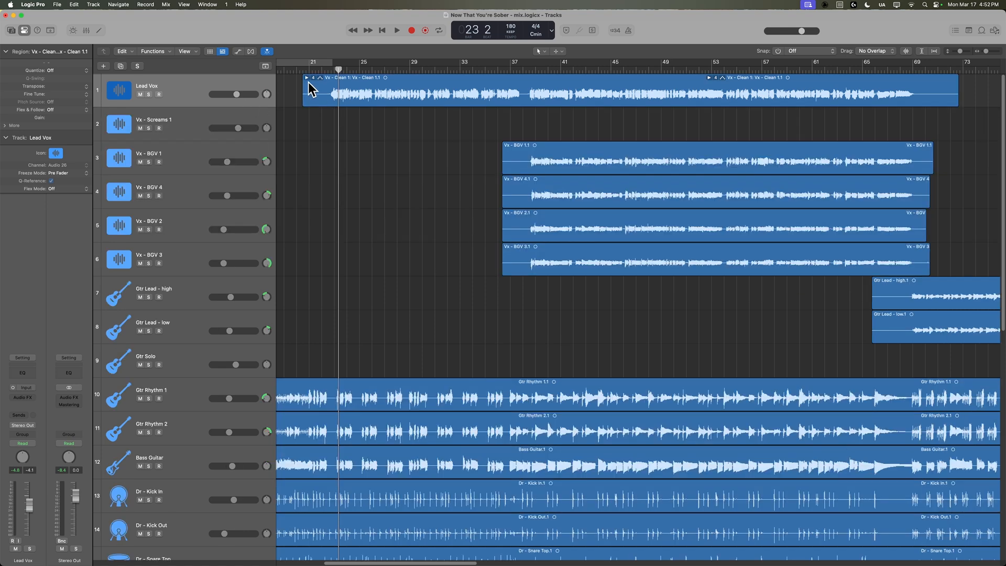
Step: Open the Lead Vox and Vx - Screams 1 take folders to reveal each take
left_click(396, 30)
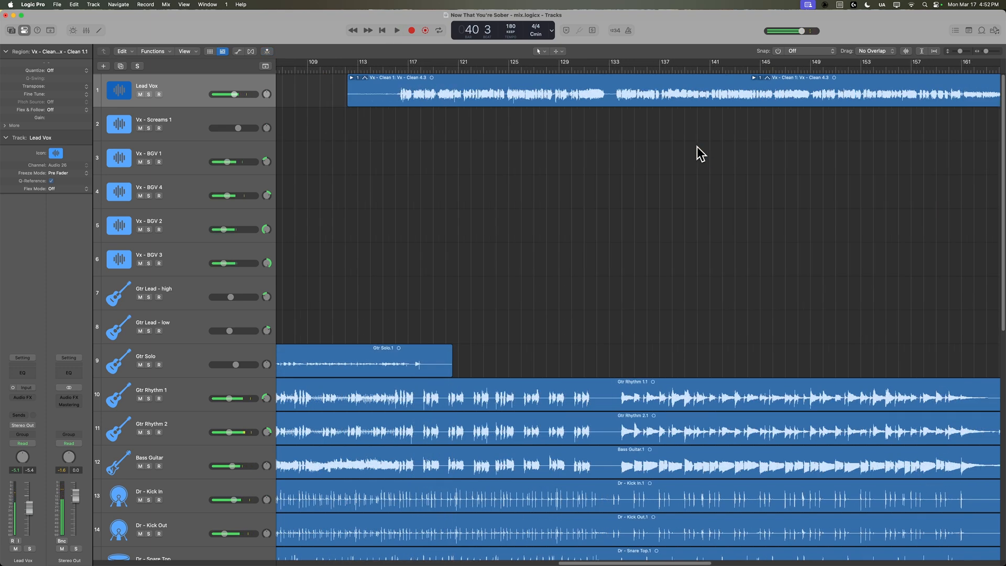
left_click(396, 30)
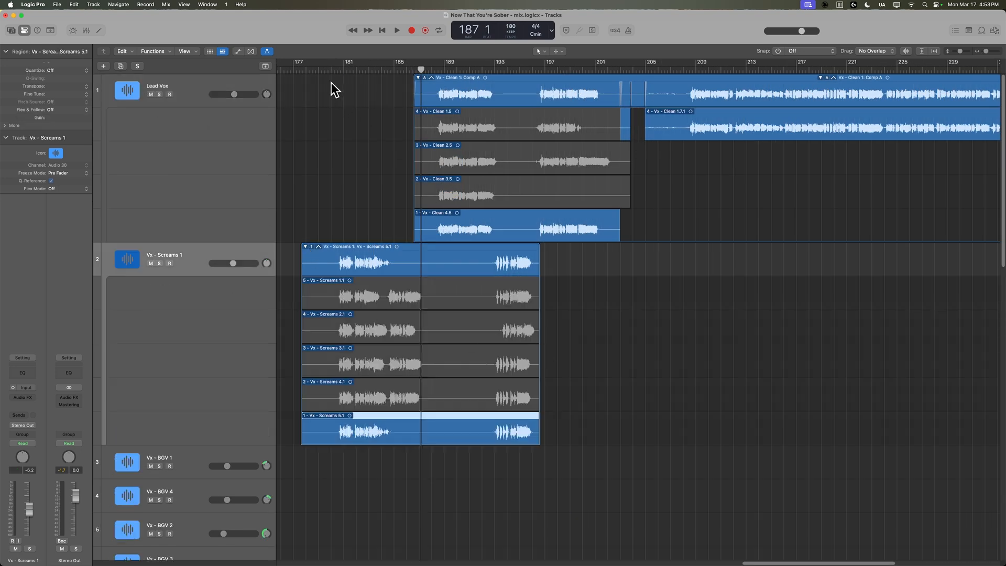
Step: Activate the Vx - Screams 4.1 take lane and lower the Vx Screams 1 volume slider
left_click(397, 30)
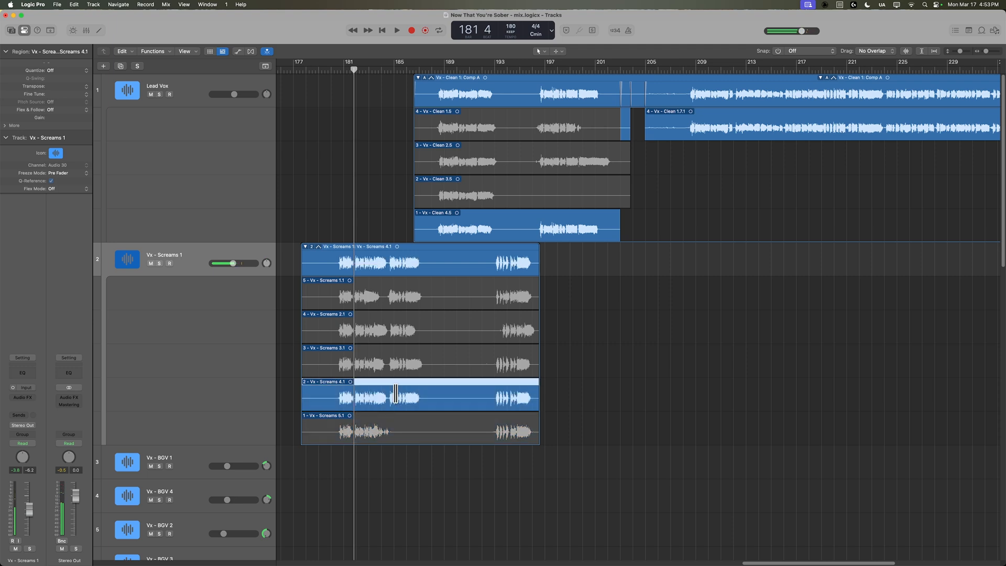
left_click(397, 30)
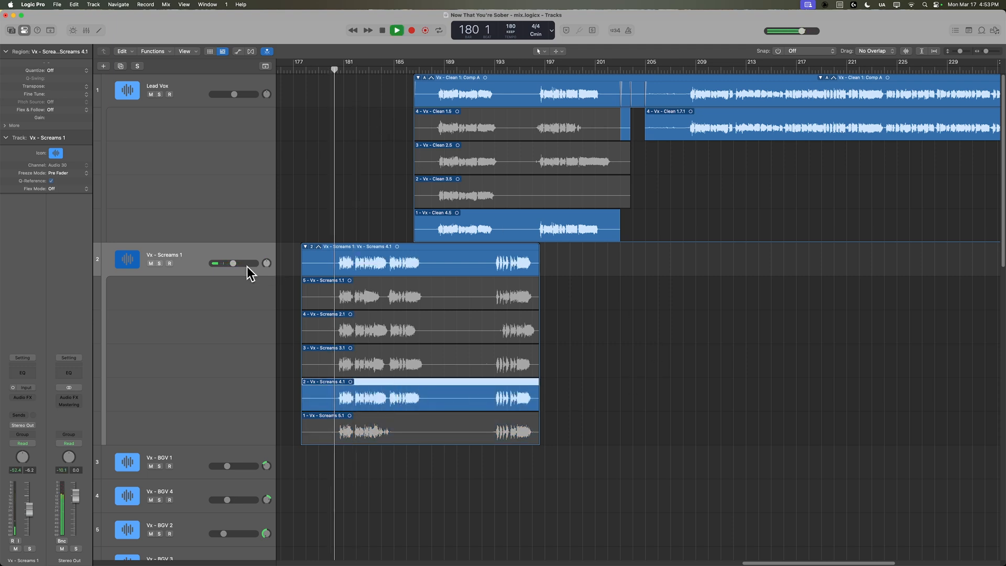
left_click_drag(217, 263, 237, 263)
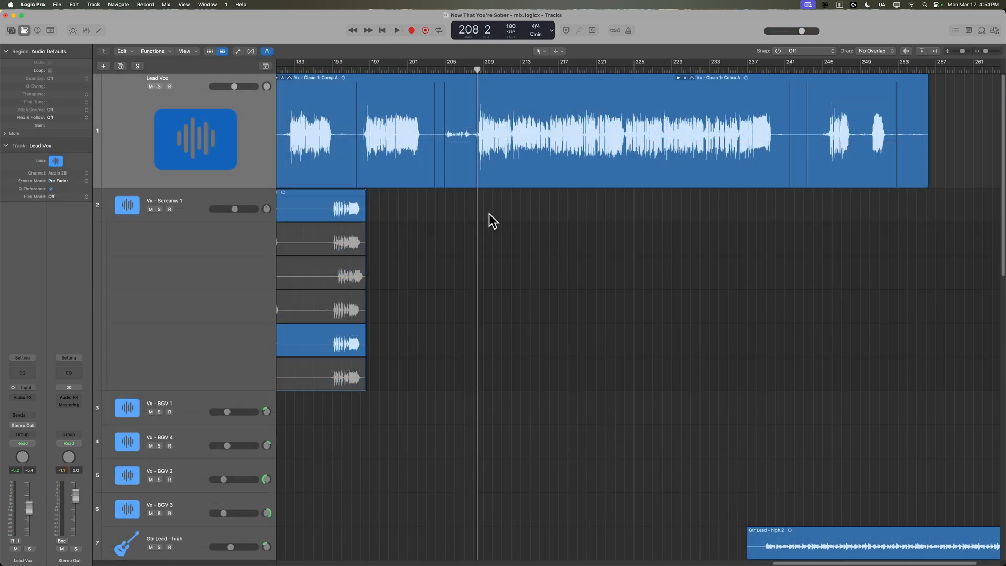
Step: Expand the Lead Vox take folder to show its comp takes near the song's end
left_click(396, 31)
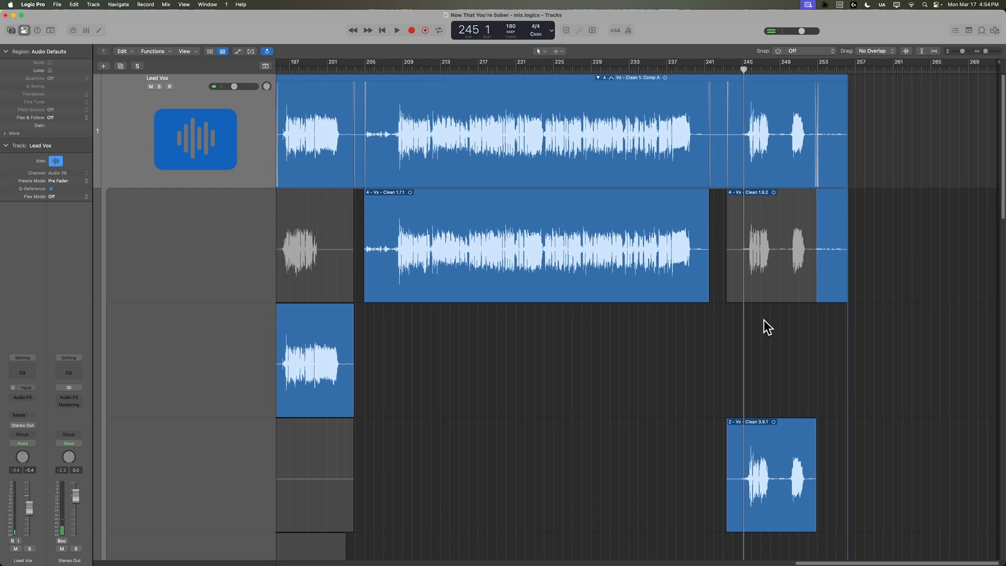
left_click(396, 30)
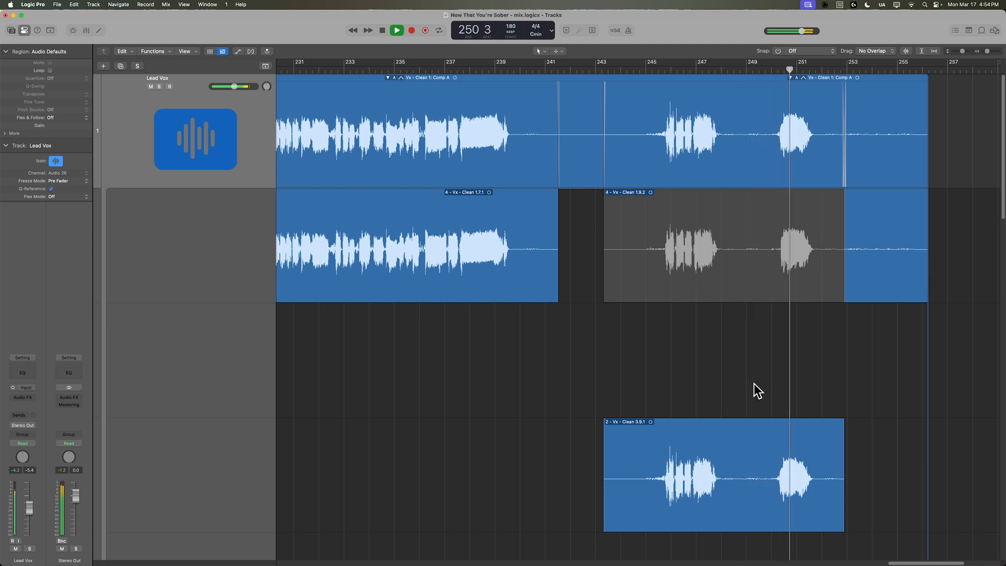
left_click(396, 31)
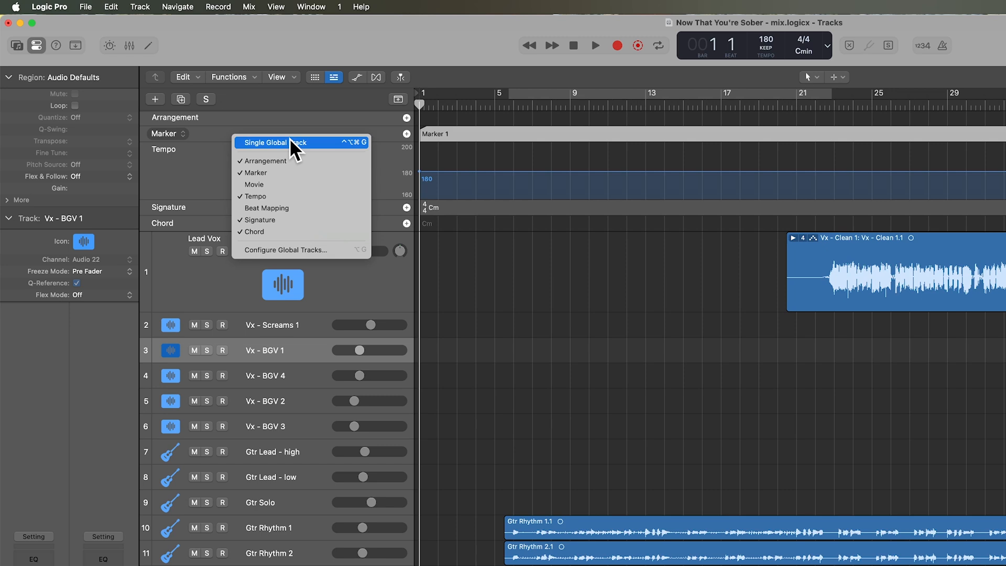
mouse_move(302, 173)
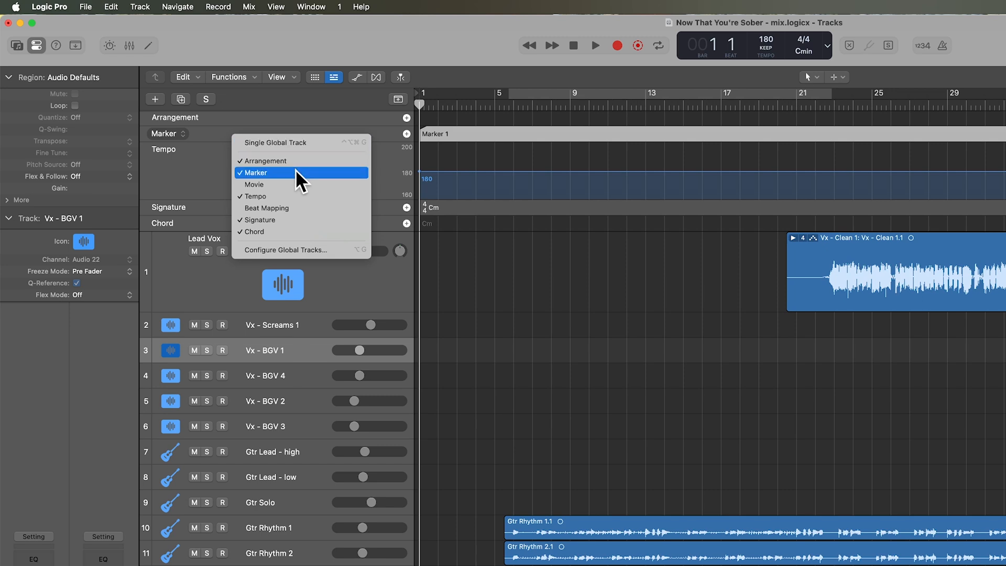
Step: Rename the bar 1 marker INTRO SFX and add an INTRO marker at bar 6
left_click(256, 172)
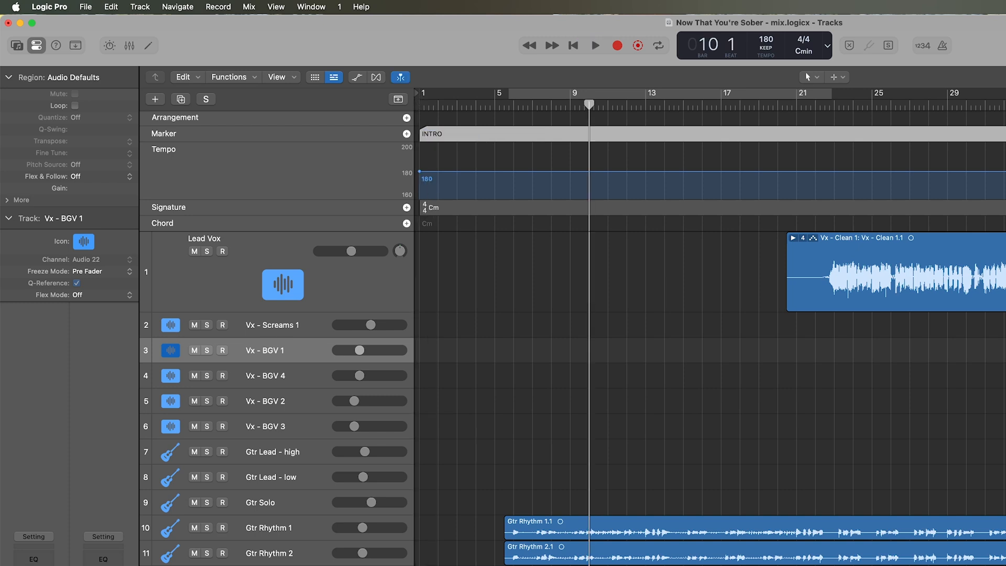
left_click(499, 94)
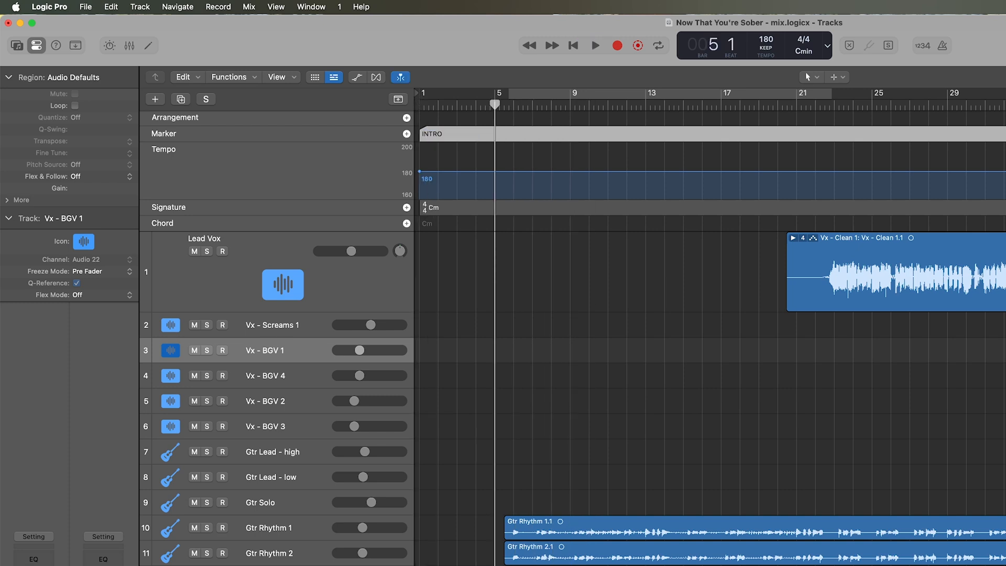
left_click(594, 46)
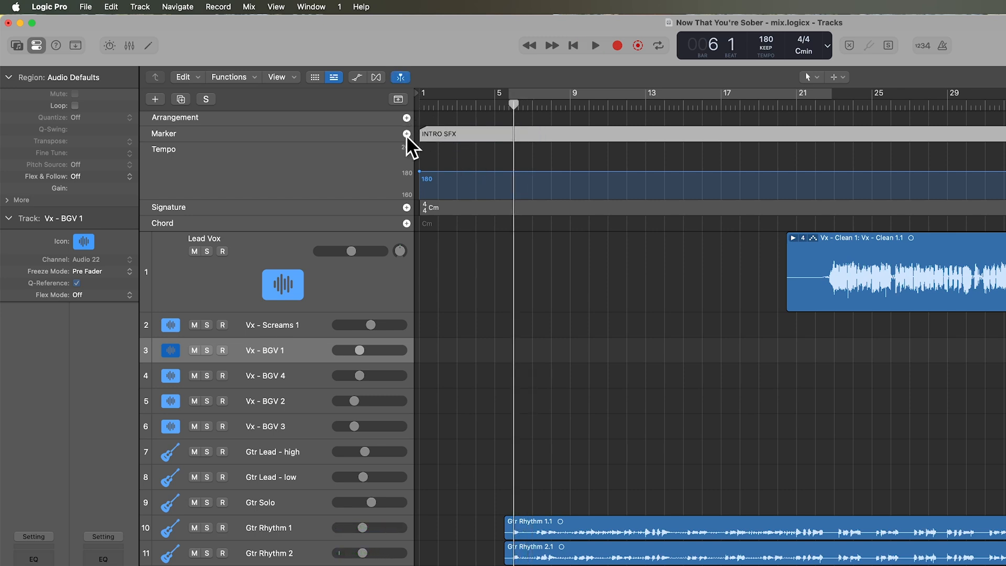
type("INTRO")
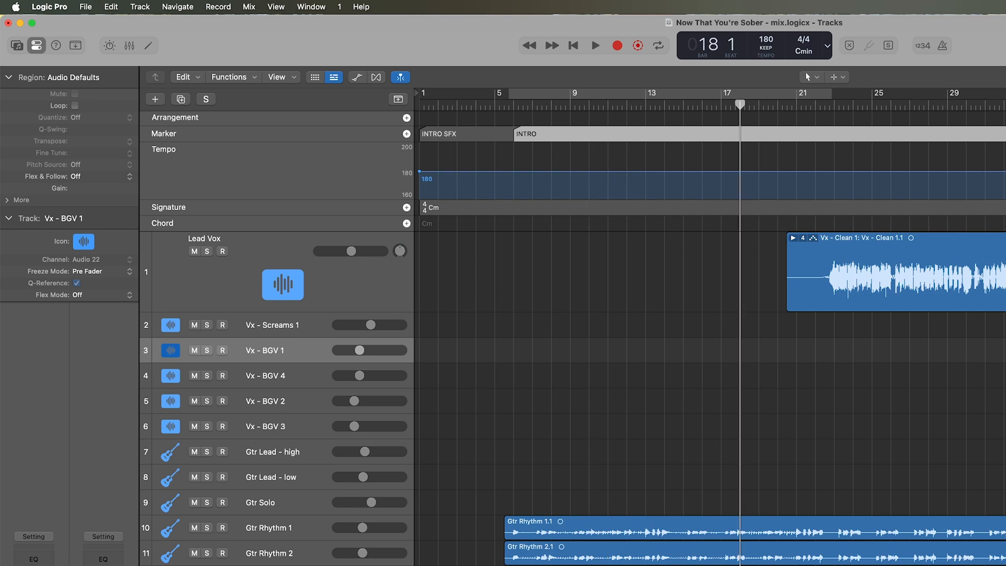
left_click(589, 102)
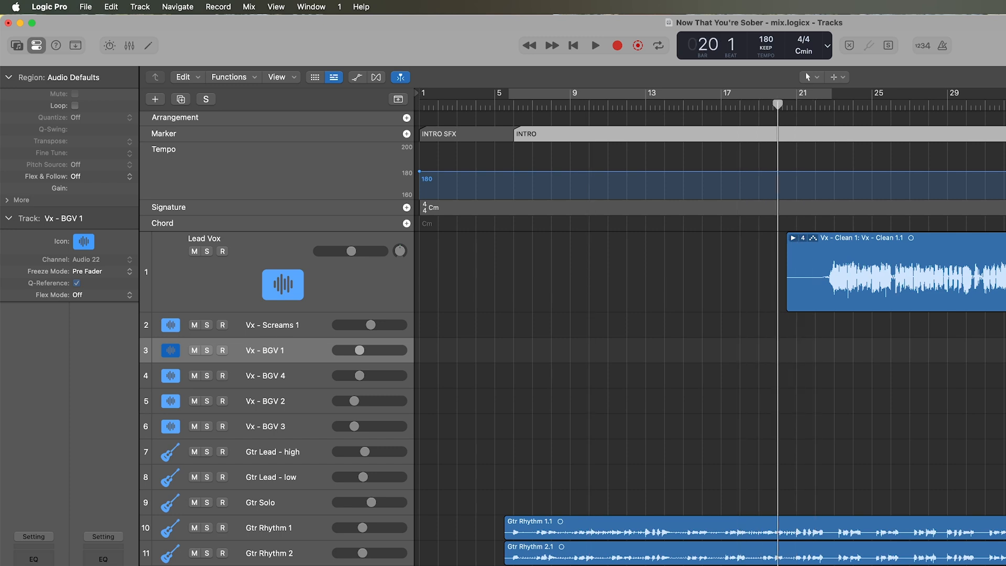
Step: Add VERSE 1 at bar 21, CHORUS at bar 37, and a section marker at bar 69
left_click(594, 46)
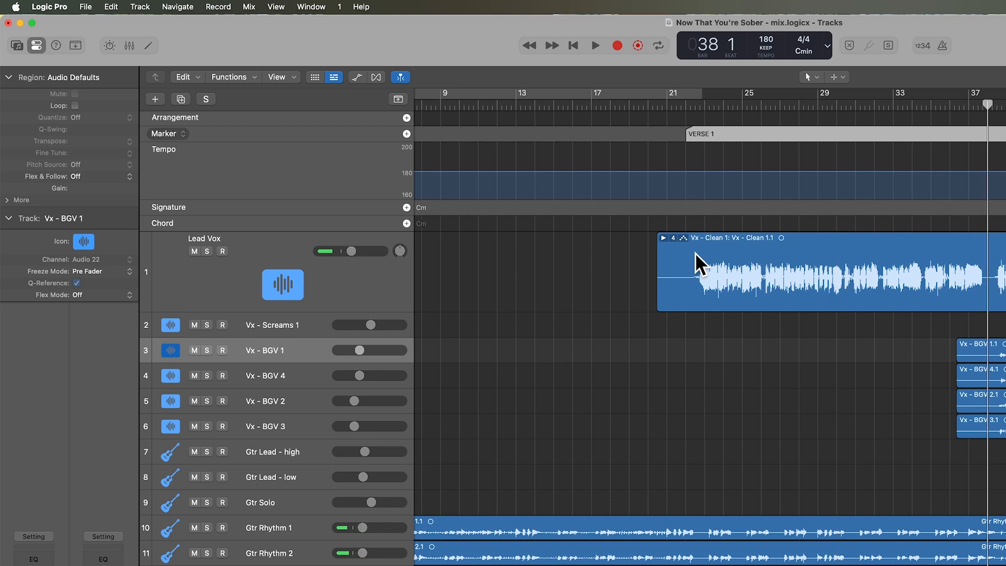
left_click(594, 45)
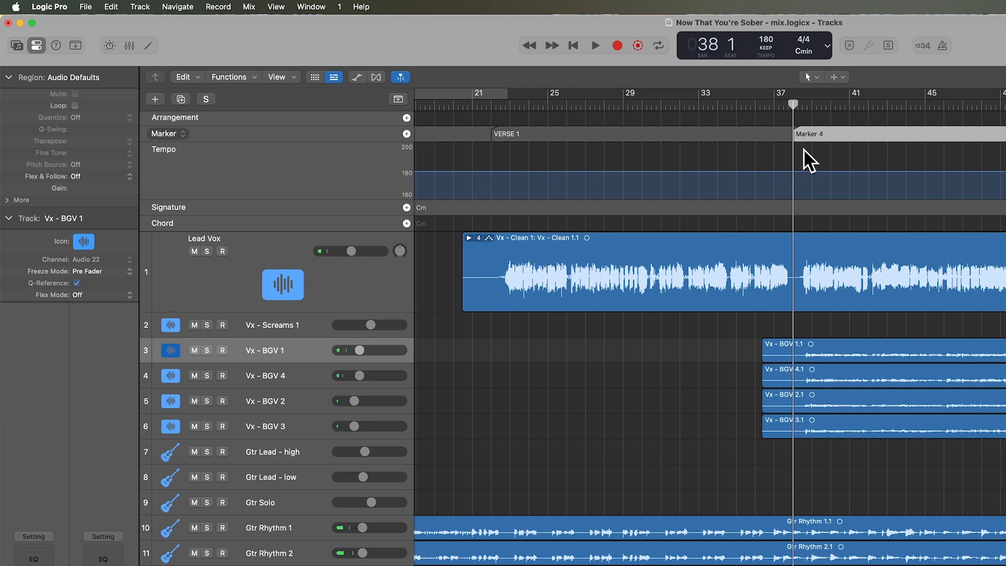
type("CHORUS")
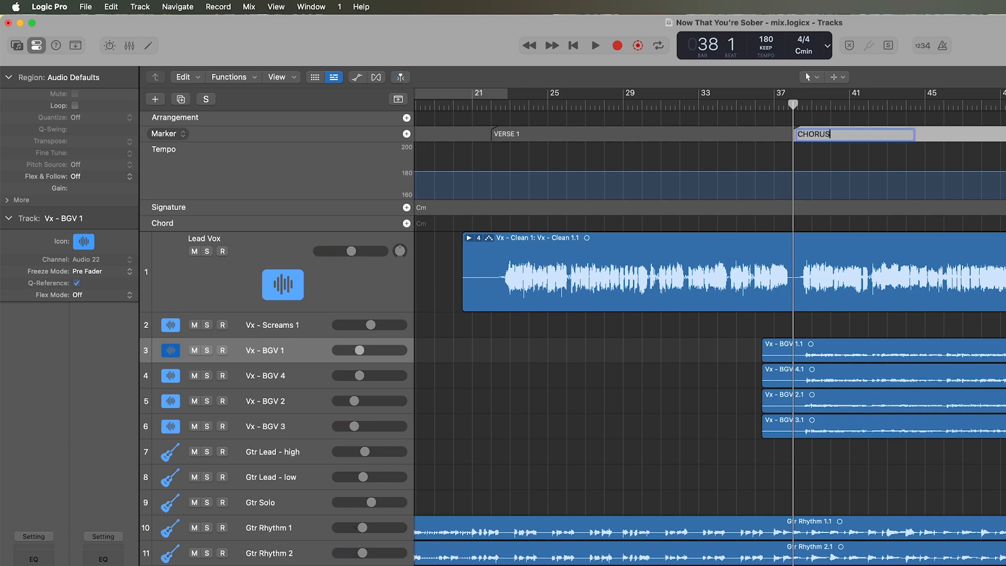
left_click(594, 46)
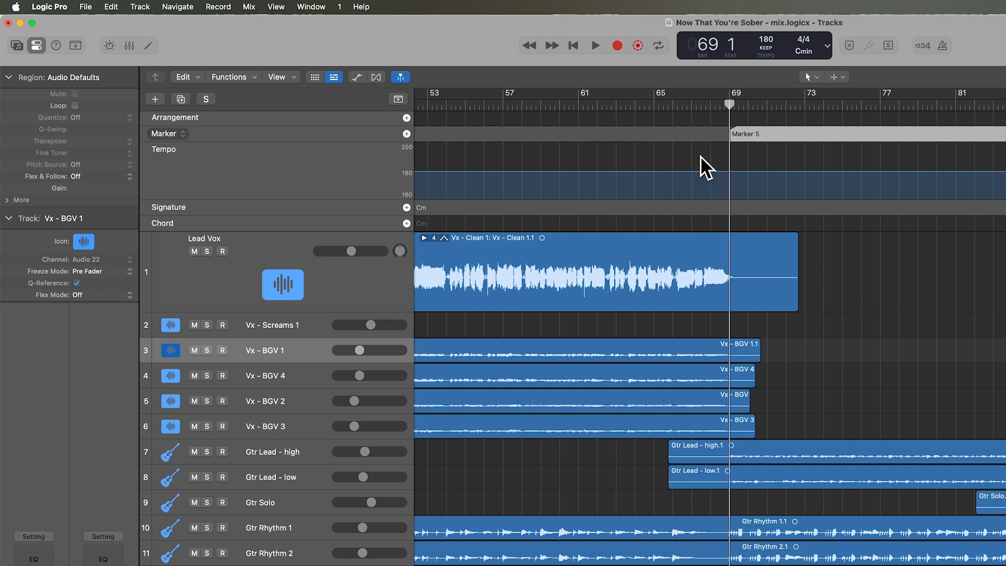
double_click(745, 134)
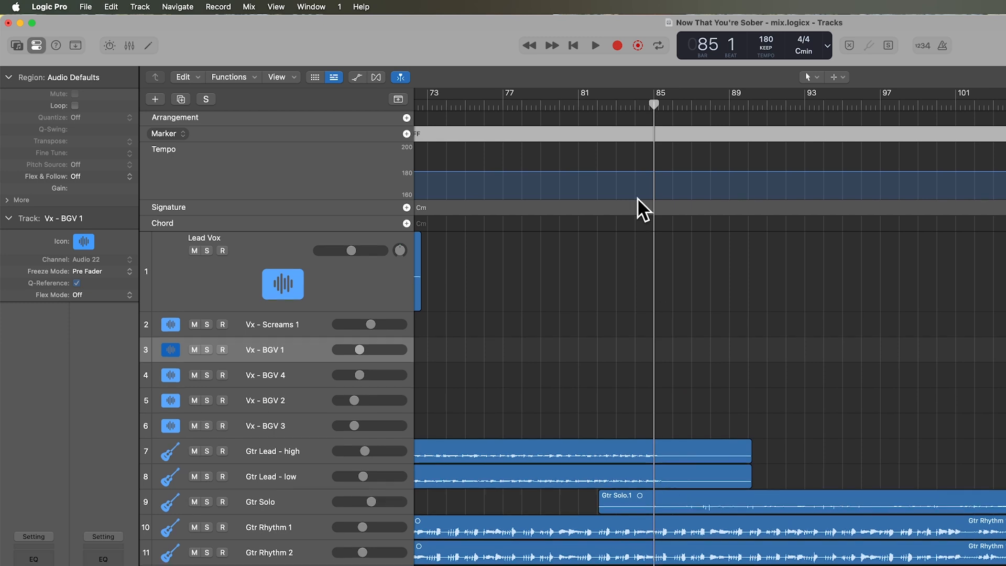
left_click(594, 46)
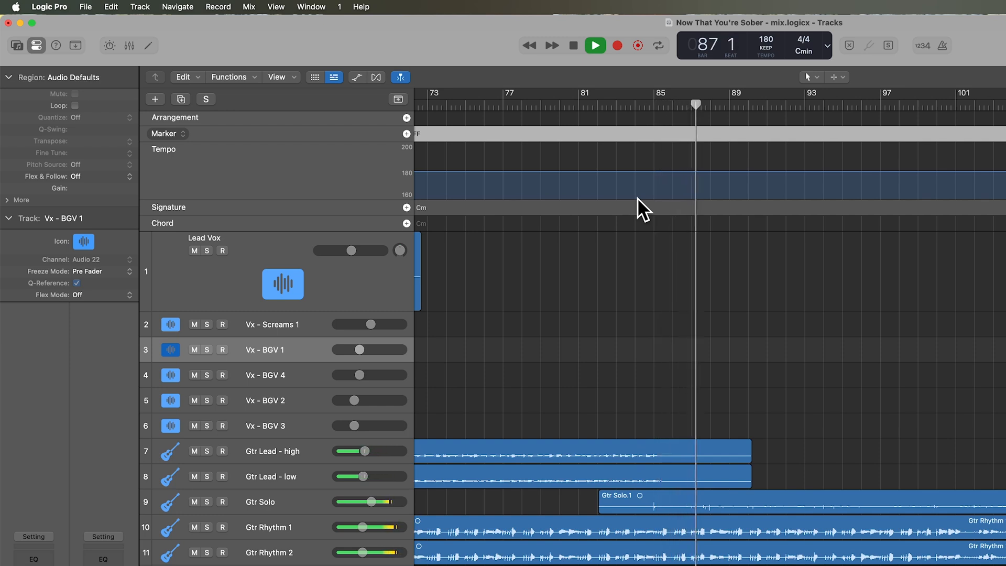
Step: Create markers GUITAR SOLO (bar 85), VERSE 2 (bar 117) and BRIDGE BREAKDOWN (bar 164)
left_click(594, 45)
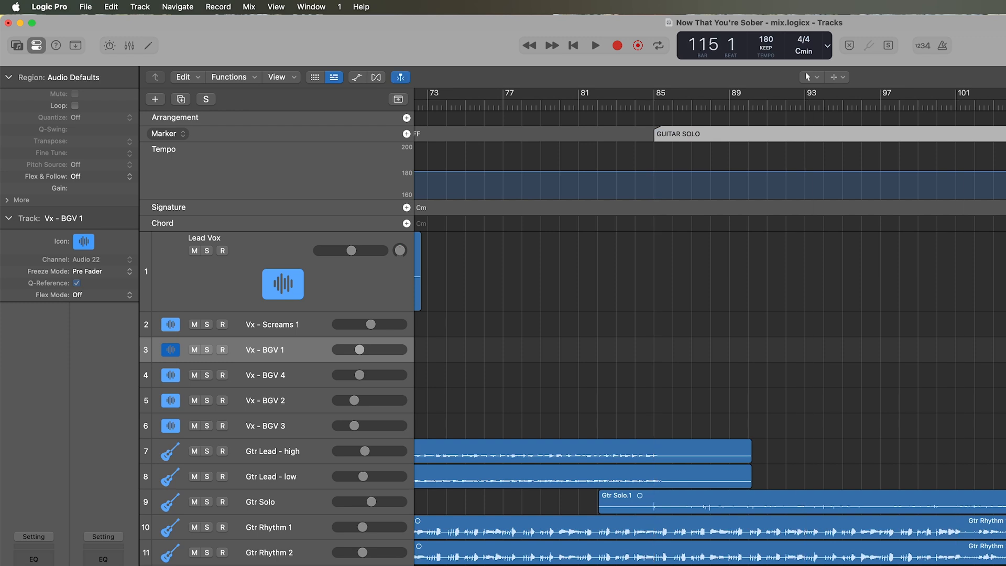
left_click(593, 46)
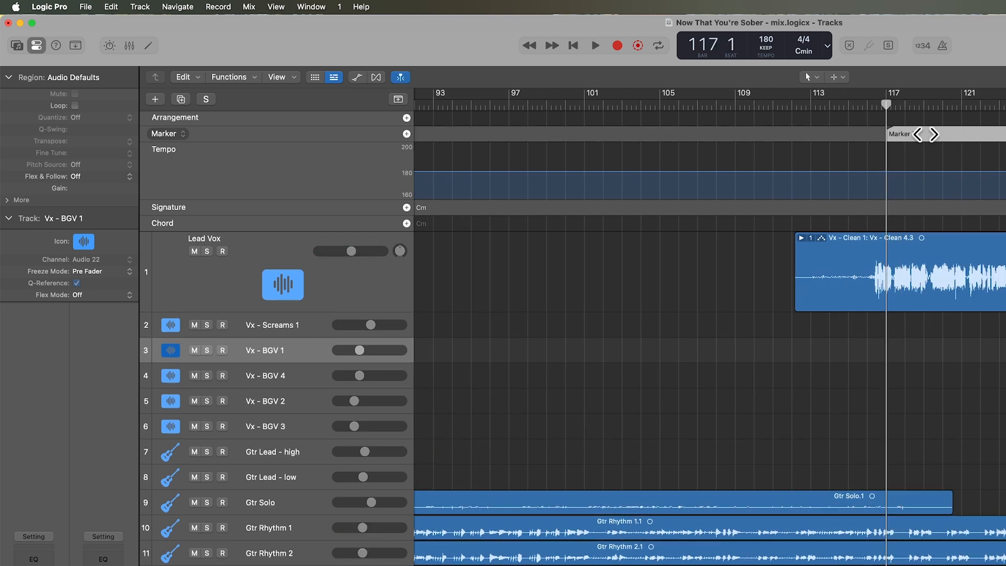
type("VERSE 2")
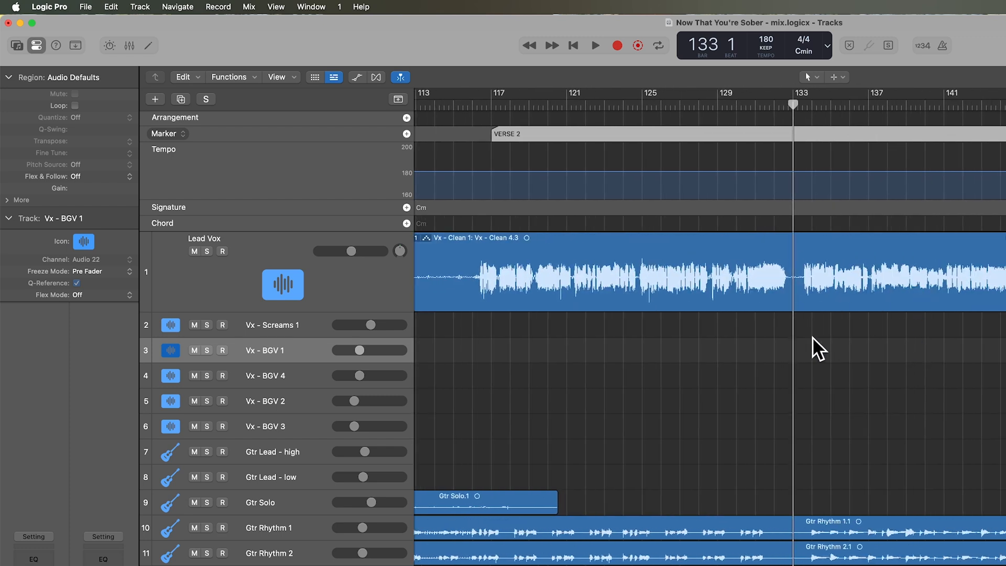
left_click(594, 45)
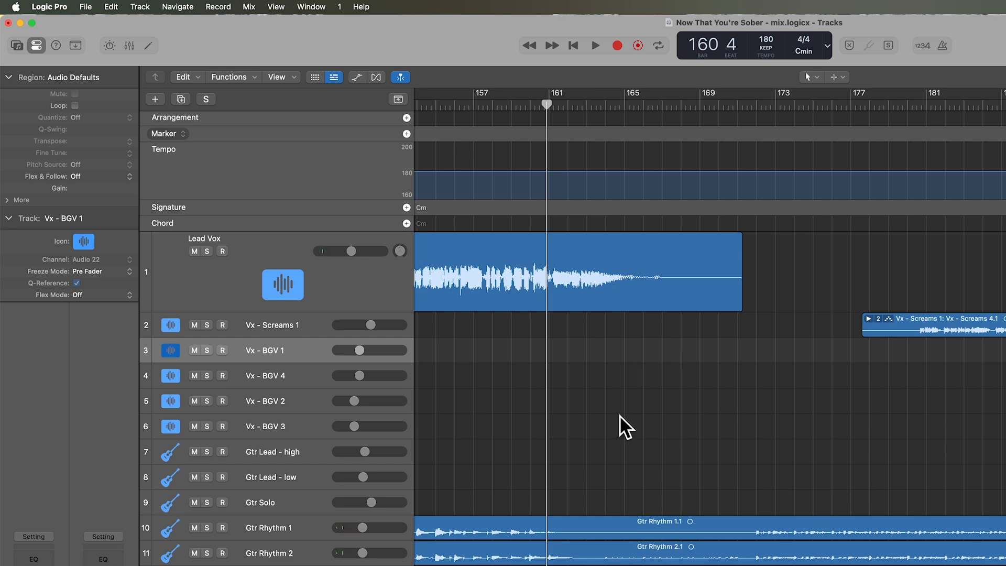
left_click(594, 45)
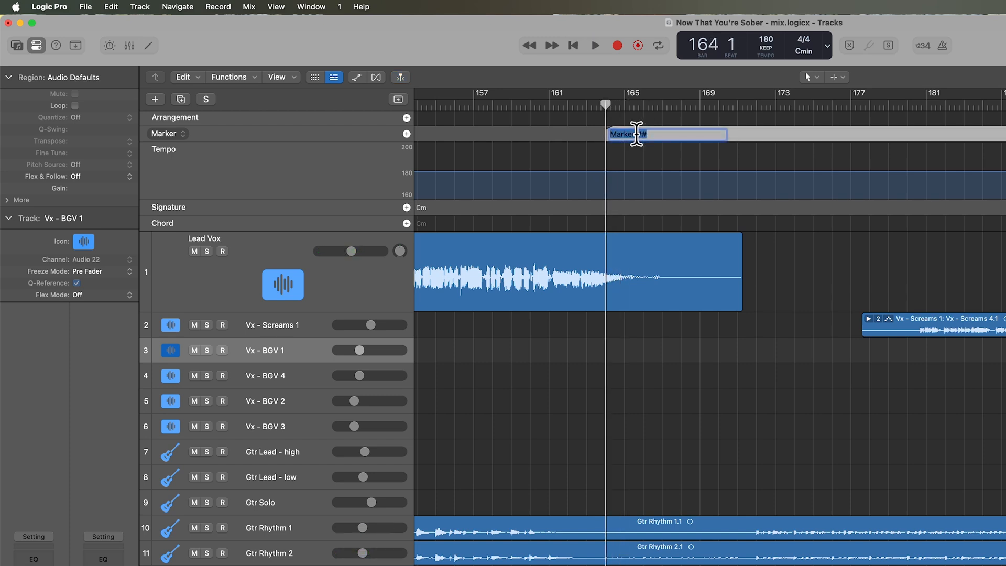
type("BRIDGE BREAKDOWN")
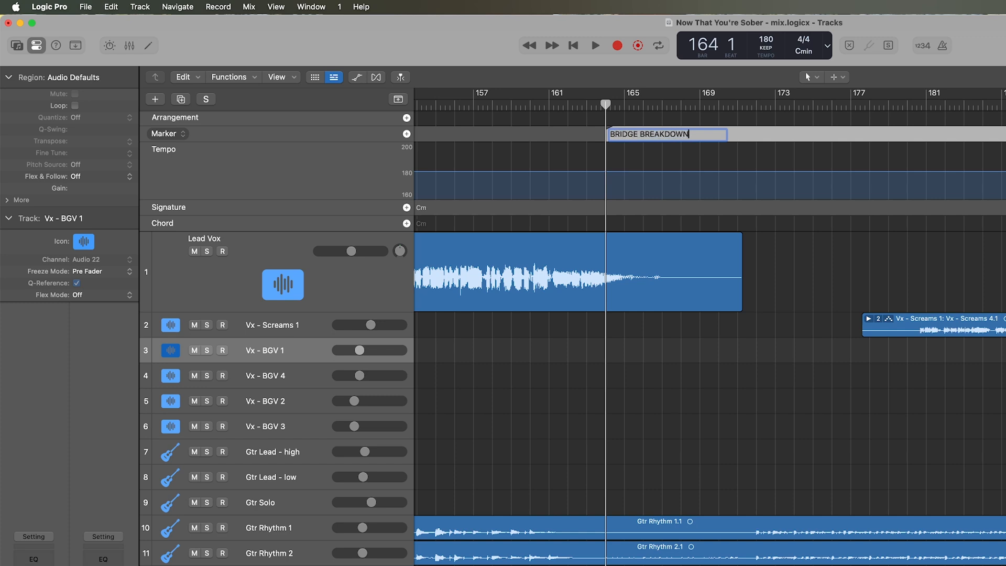
left_click(594, 45)
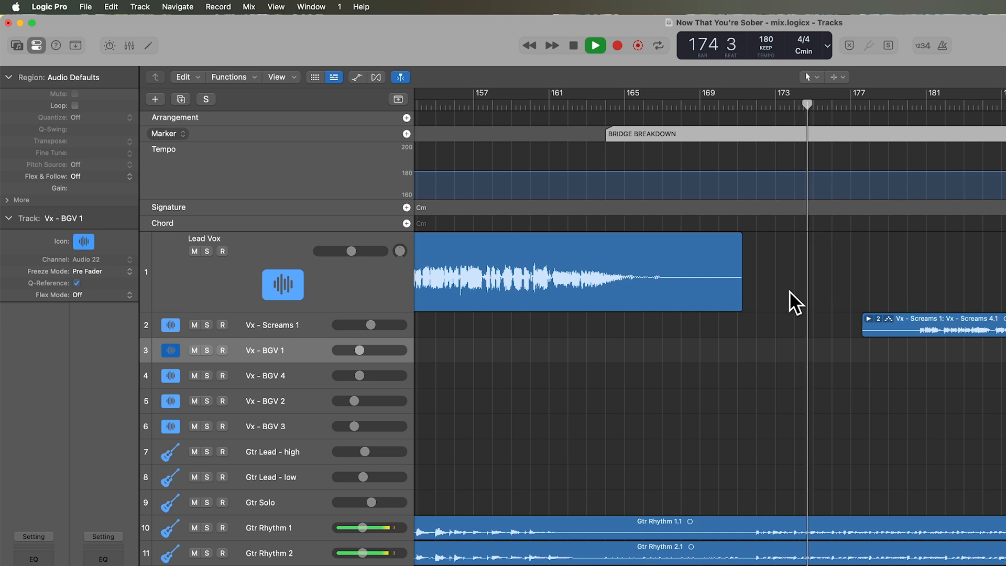
Step: Find the outro by playback and add an OUTRO marker at bar 239
left_click(594, 45)
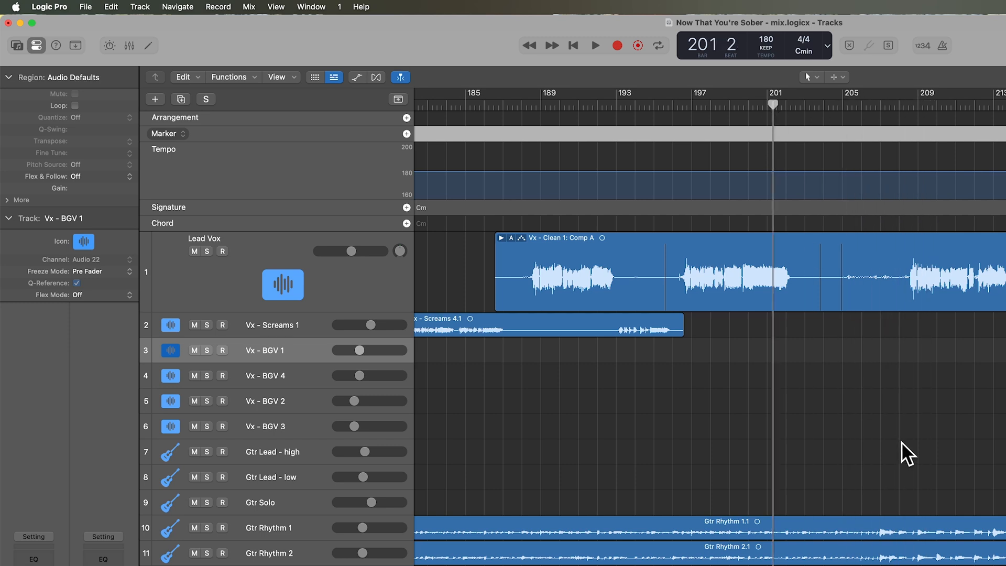
left_click(594, 45)
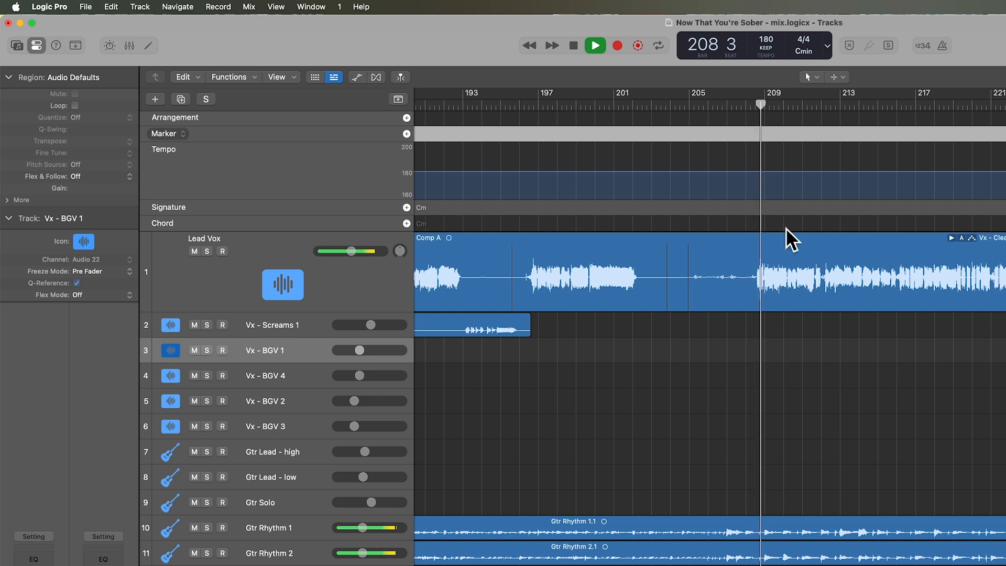
left_click(572, 46)
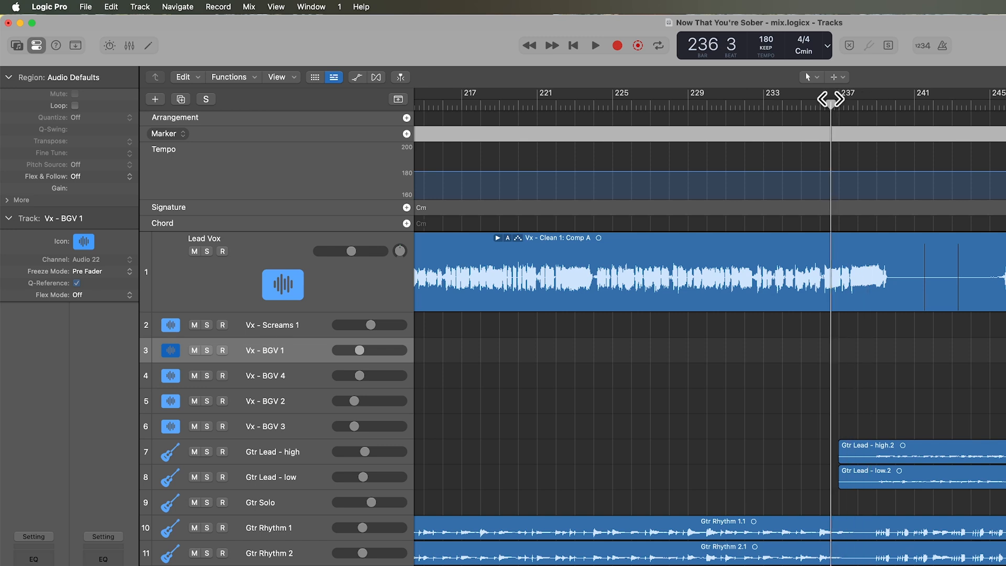
left_click(400, 77)
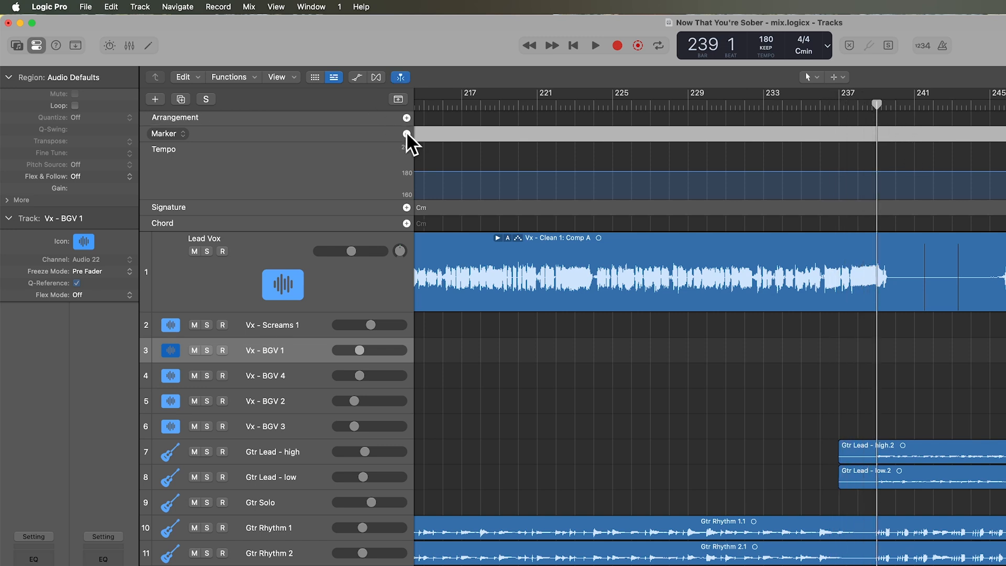
left_click(405, 134)
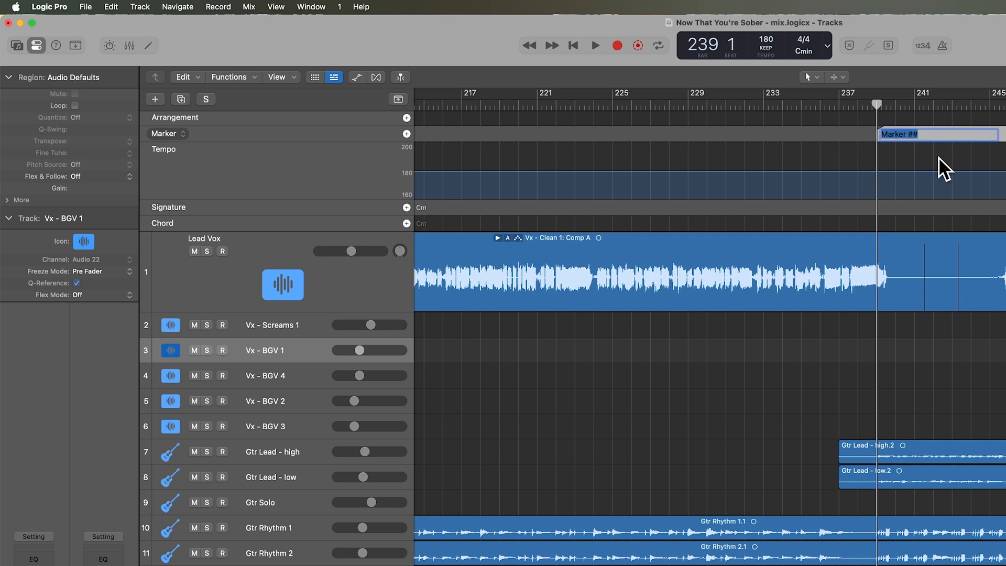
left_click(594, 45)
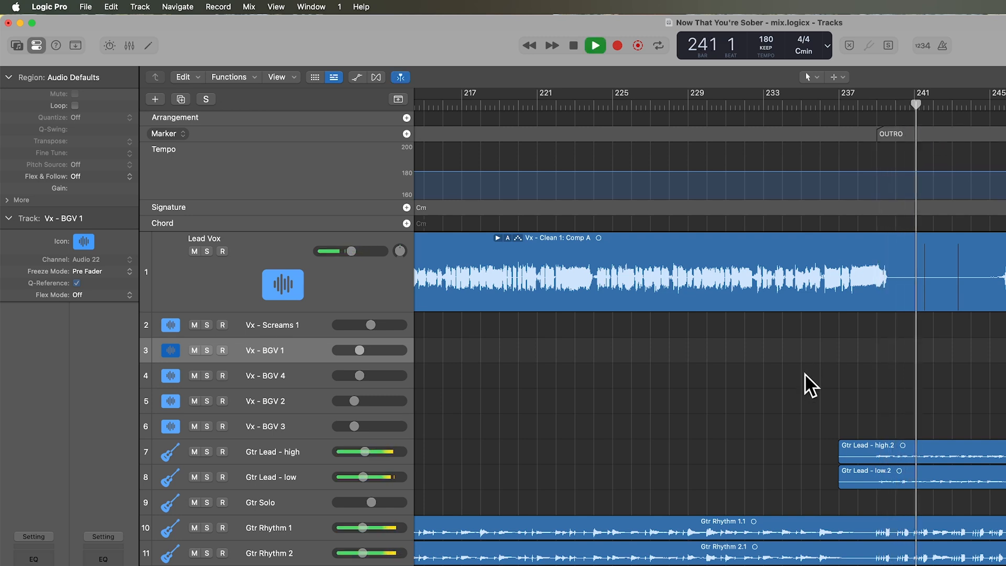
left_click(573, 45)
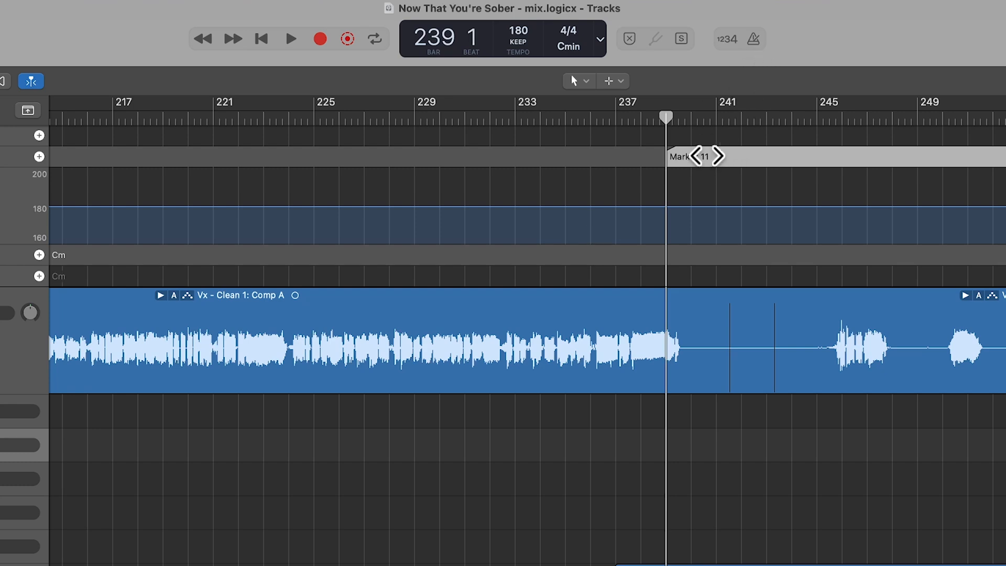
type("NO")
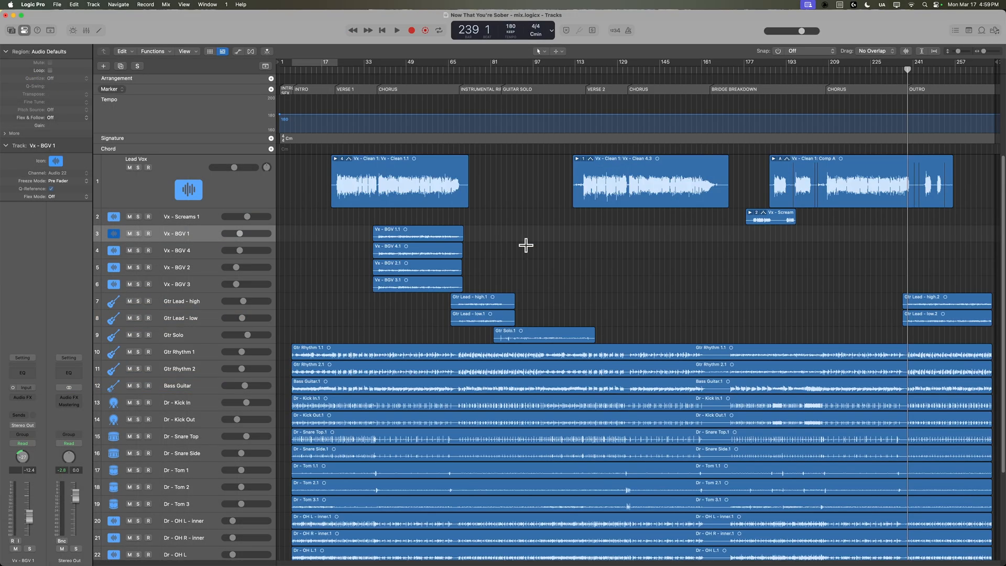
mouse_move(528, 250)
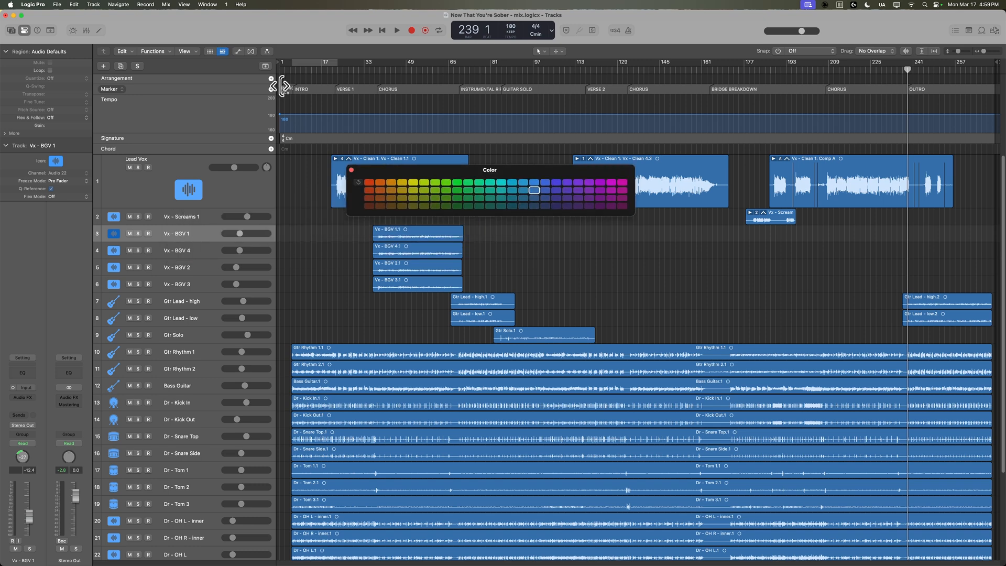
Step: Apply an orange-red swatch to the INTRO SFX marker
left_click(379, 182)
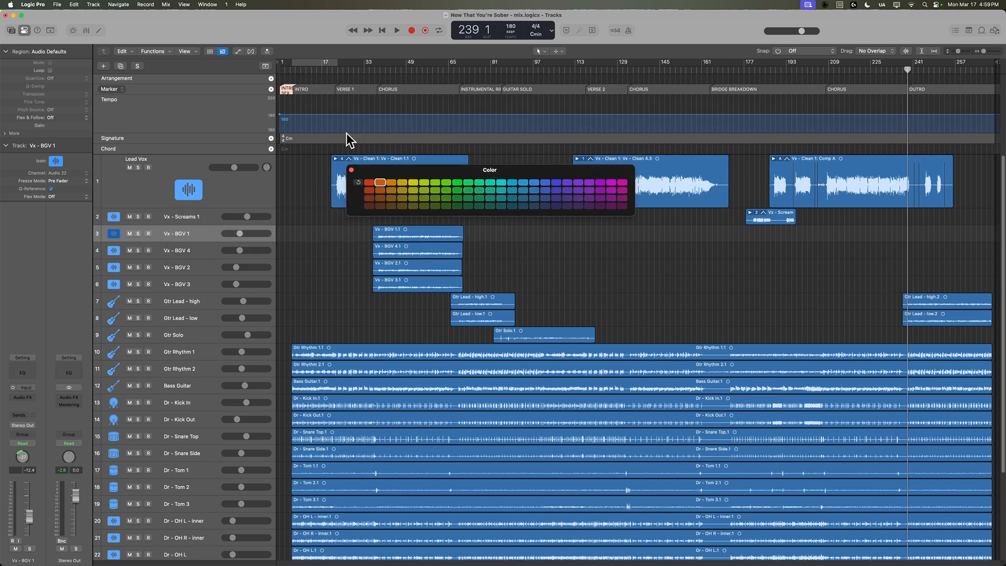